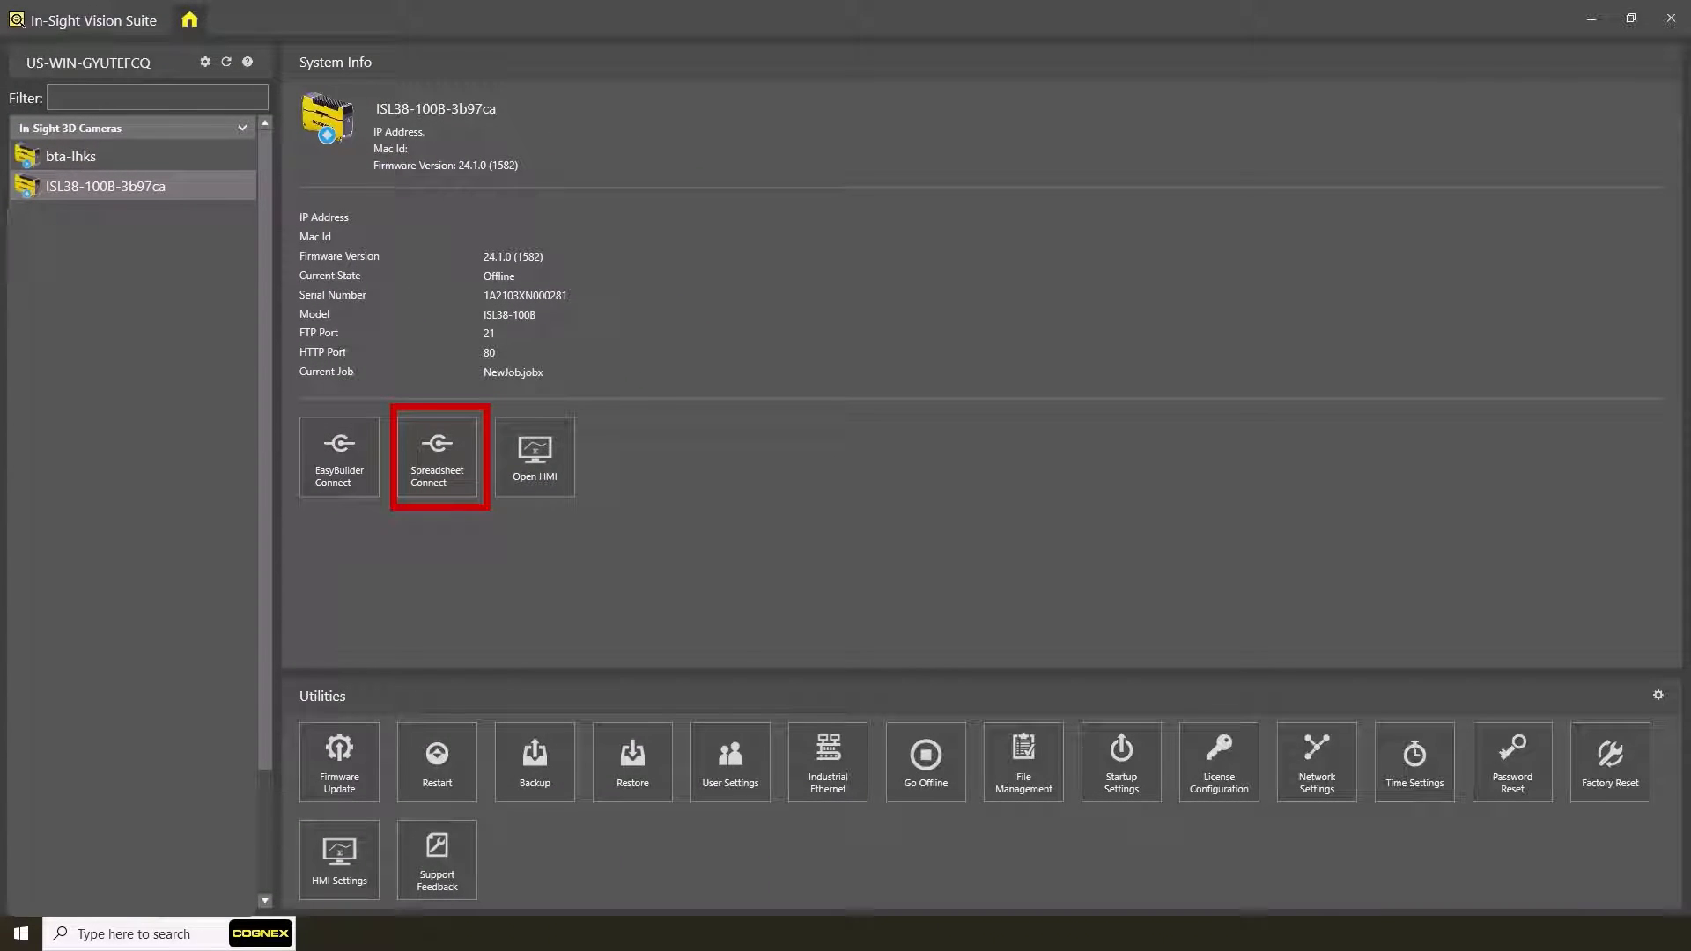
{"action": "mouse_move", "coordinate": [439, 456]}
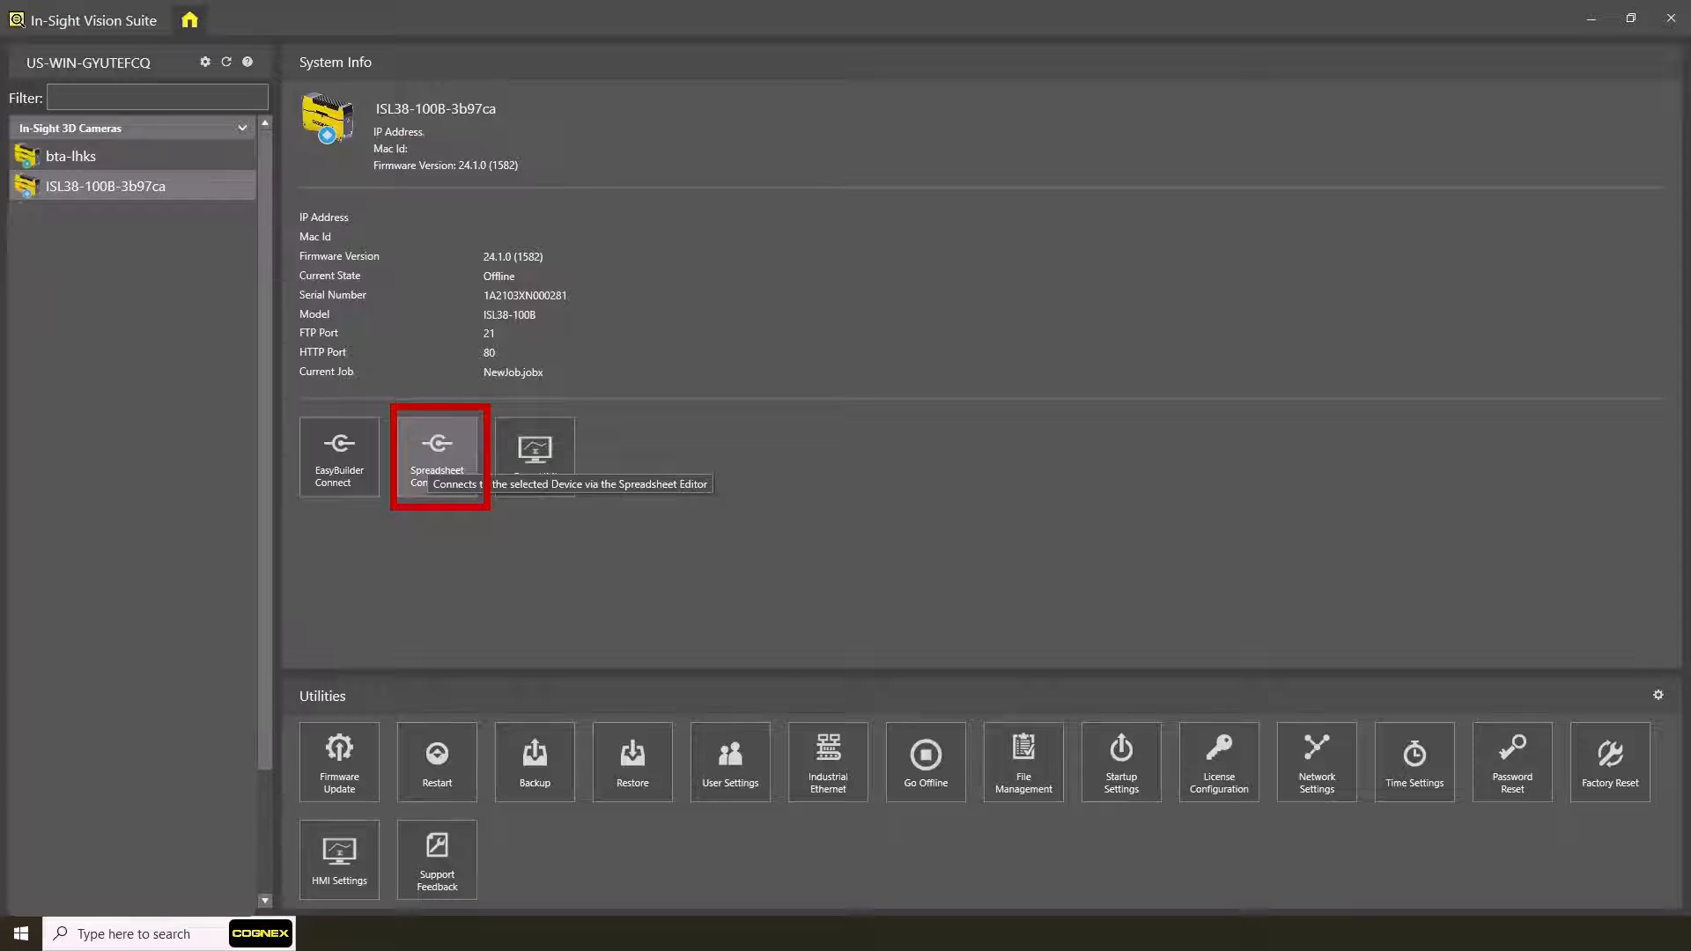
Connect to the ISL38-100B-3b97ca sensor and load its job in the spreadsheet editor
{"action": "left_click", "coordinate": [436, 453]}
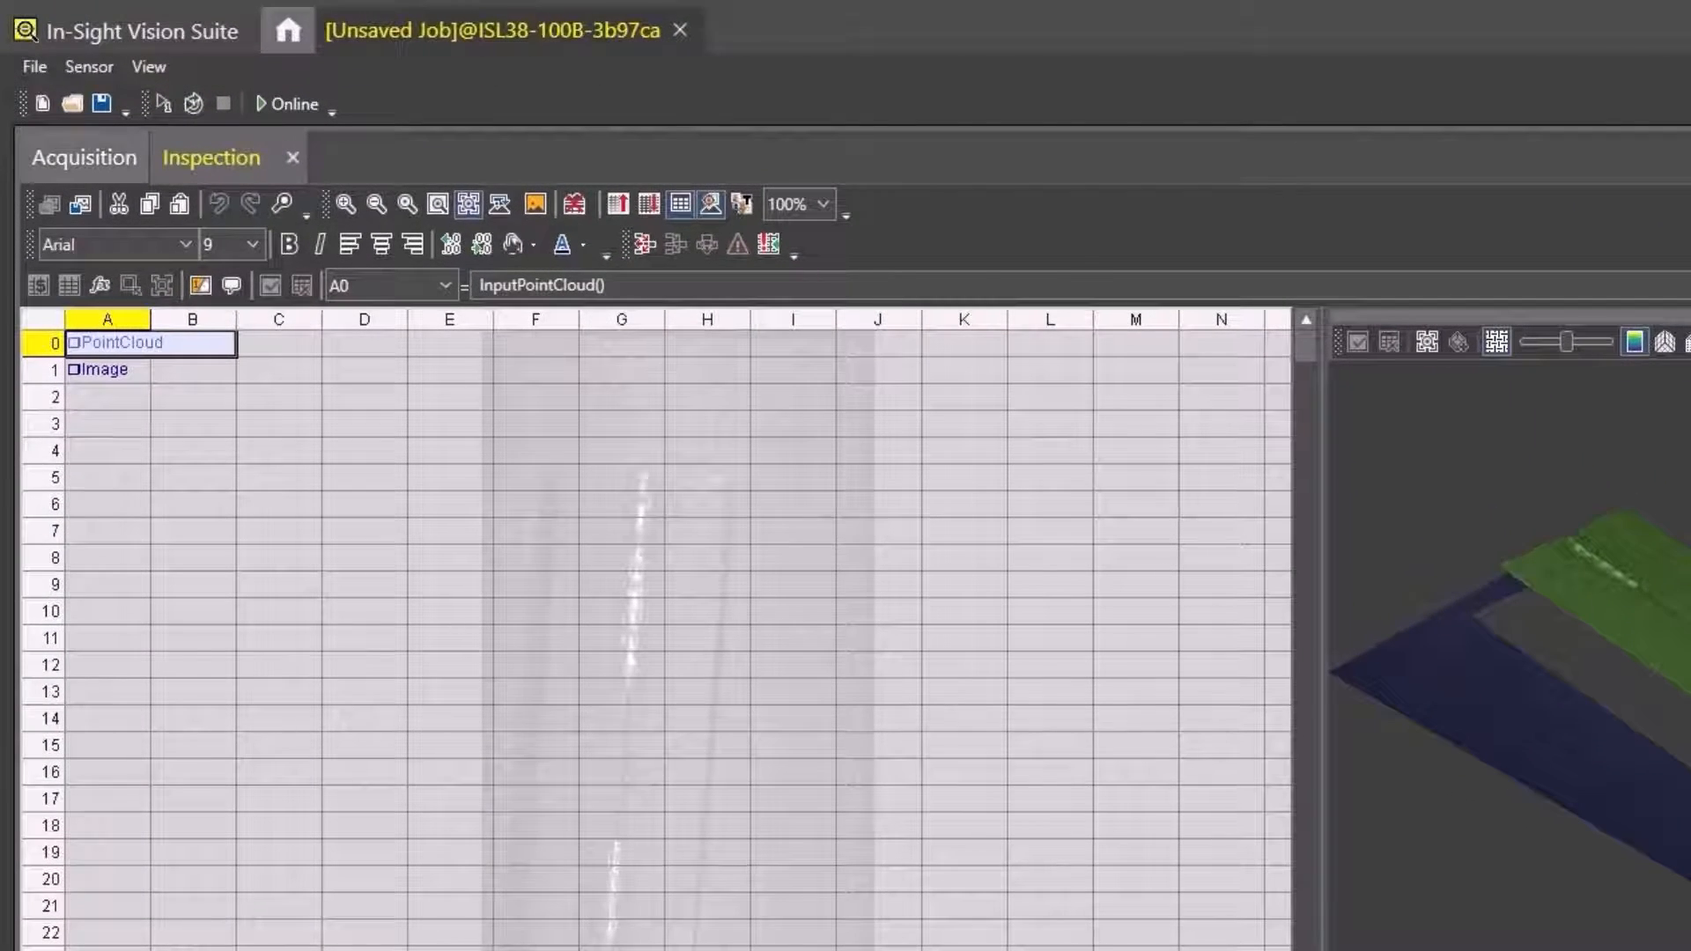
Set the acquisition Trigger Source to Input Line and review the Acquisition Direction choice
{"action": "left_click", "coordinate": [82, 156]}
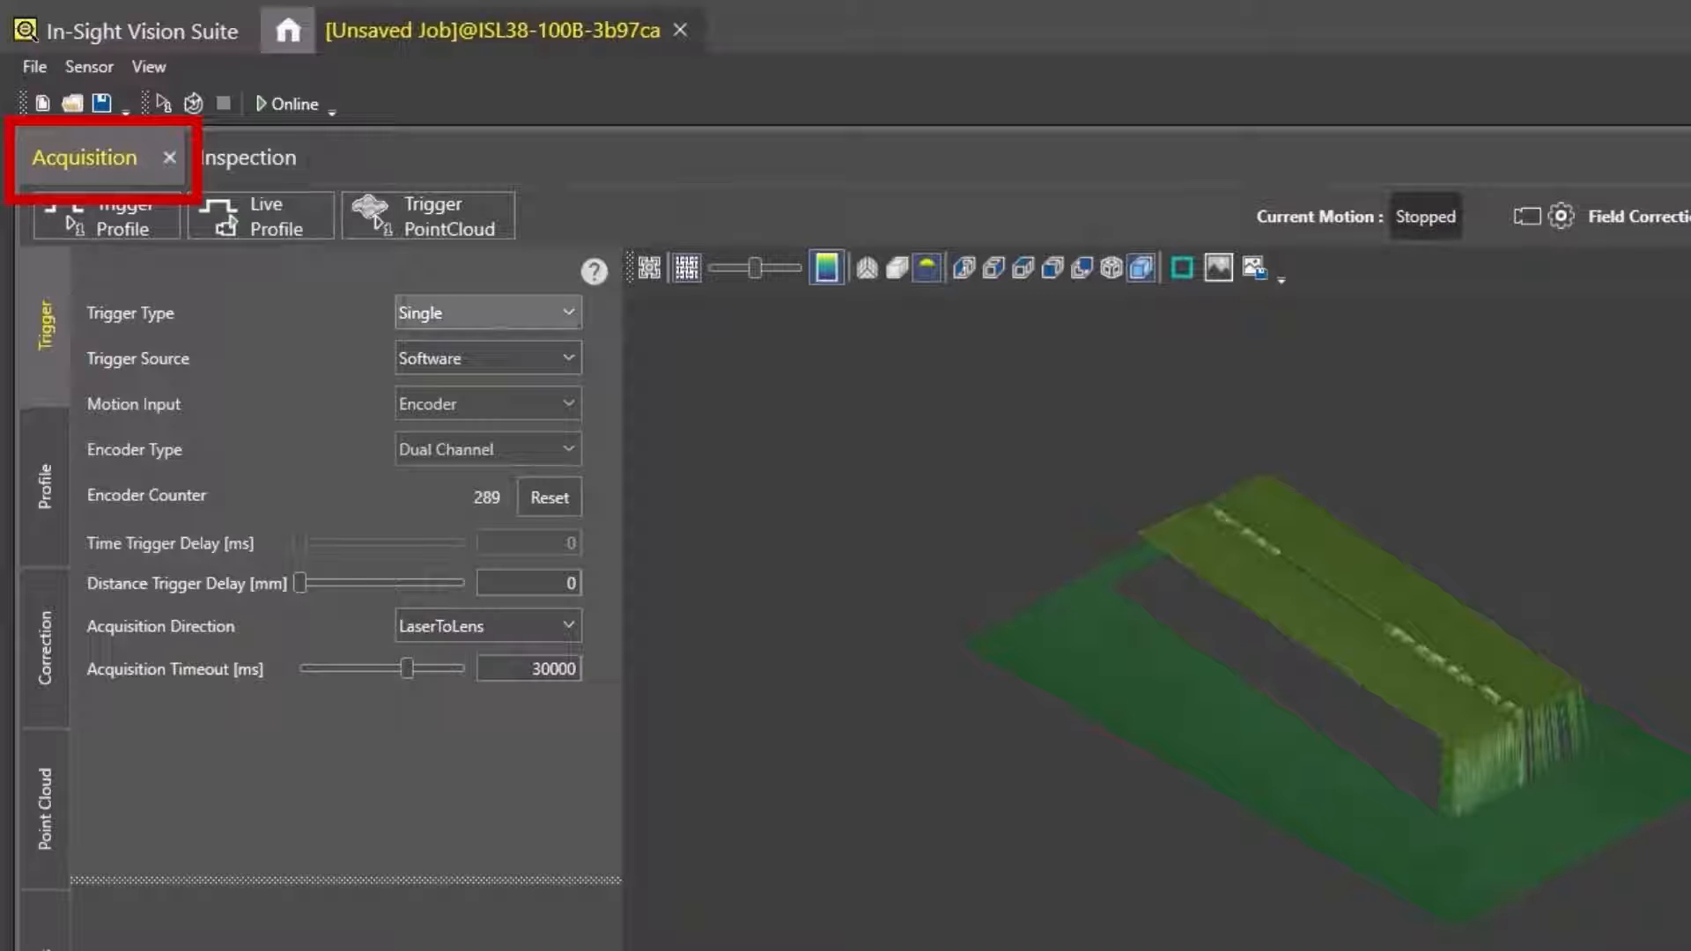
{"action": "left_click", "coordinate": [486, 358]}
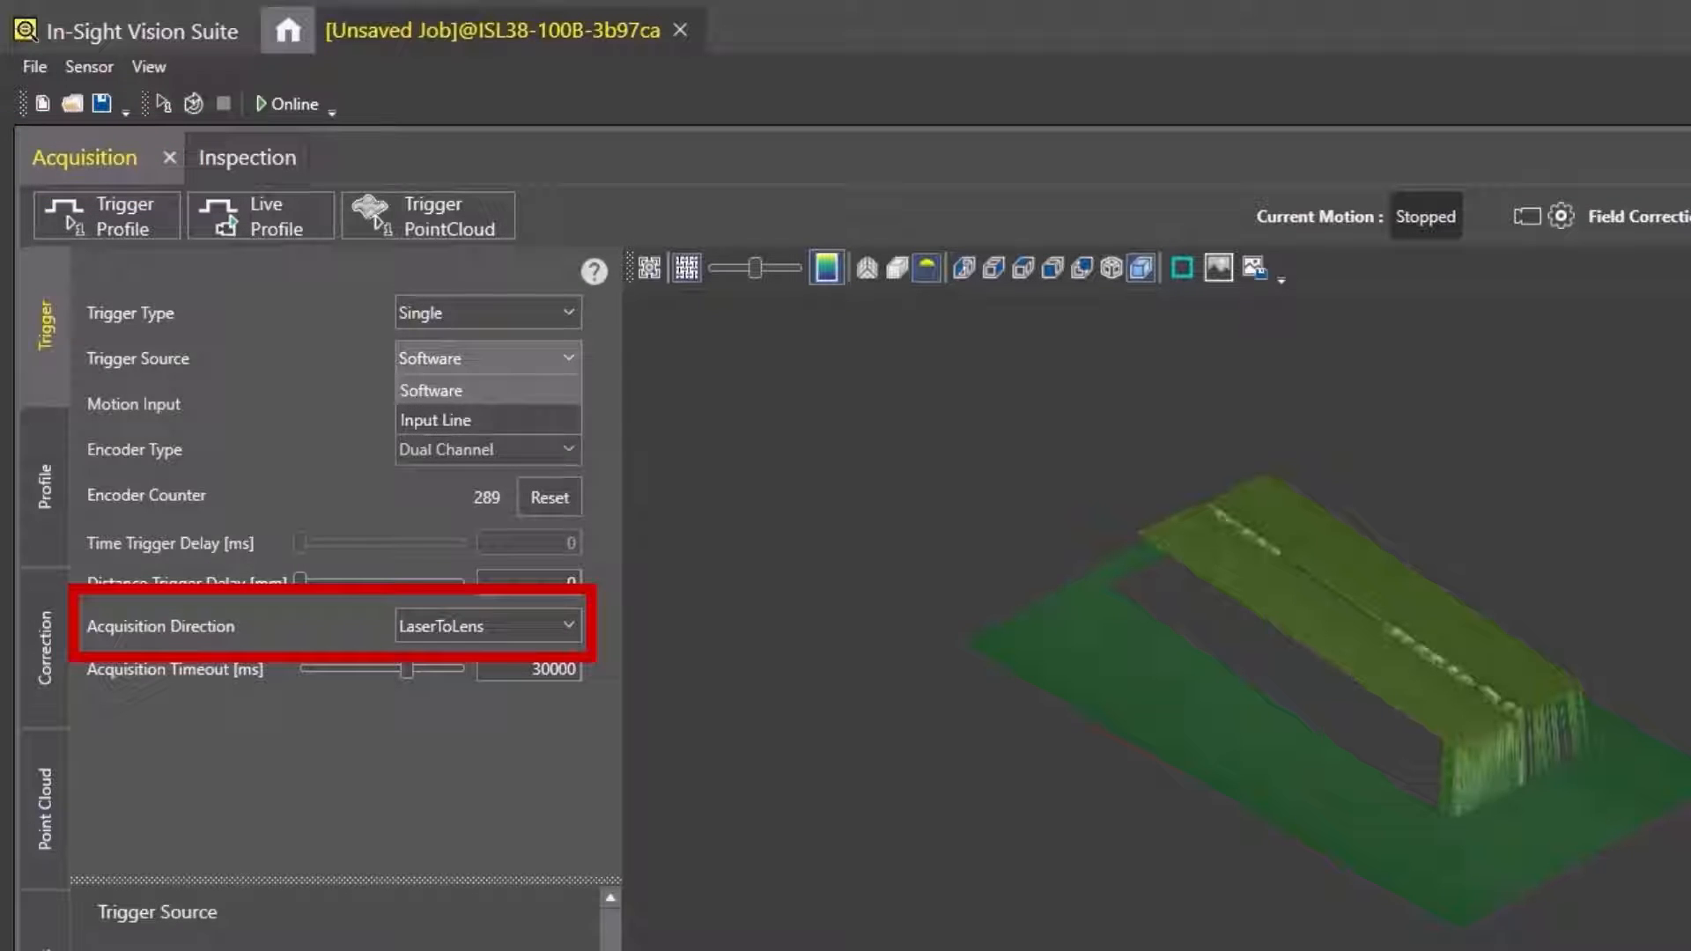
{"action": "left_click", "coordinate": [435, 419]}
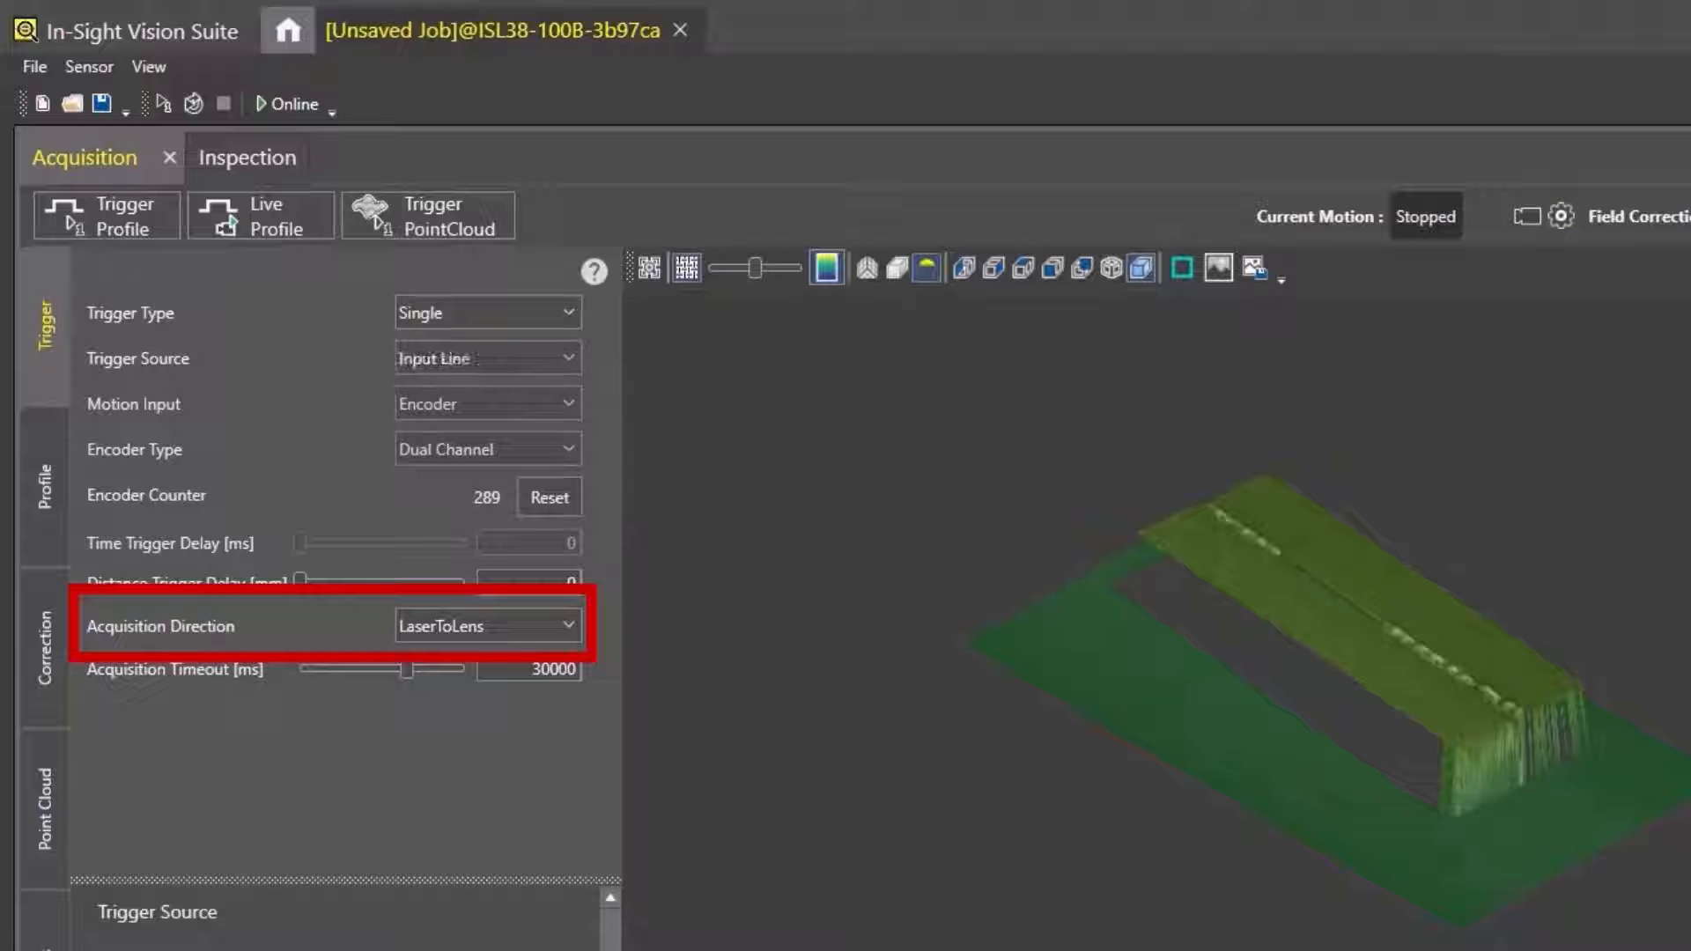
{"action": "left_click", "coordinate": [486, 626]}
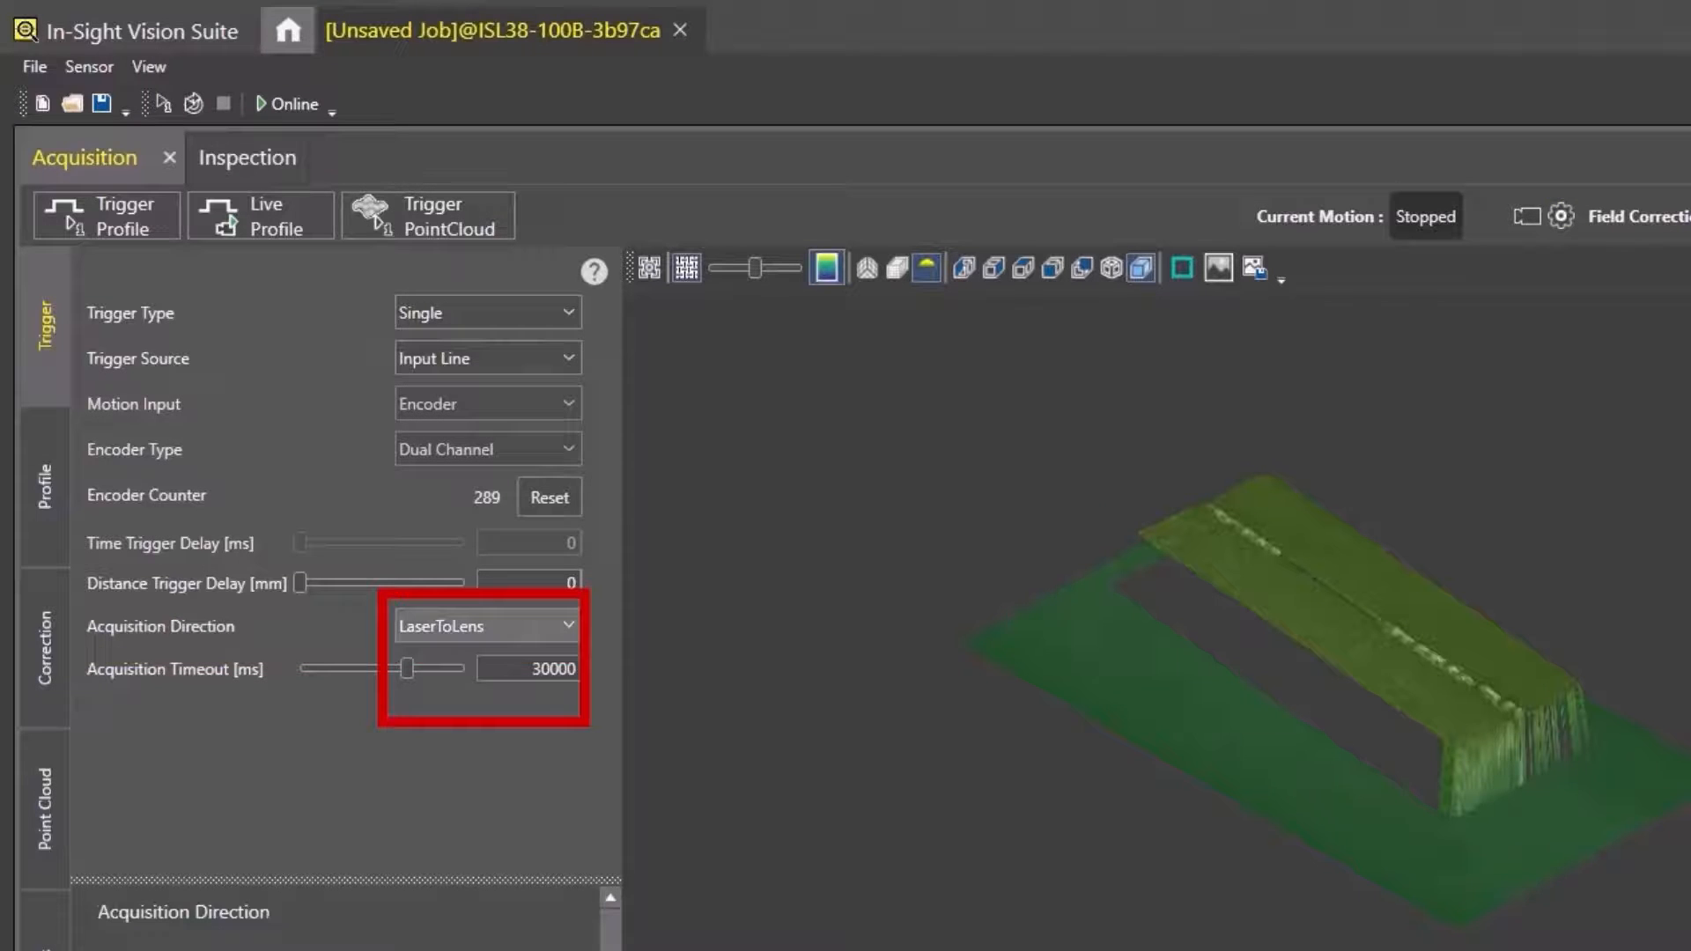
{"action": "left_click", "coordinate": [487, 625]}
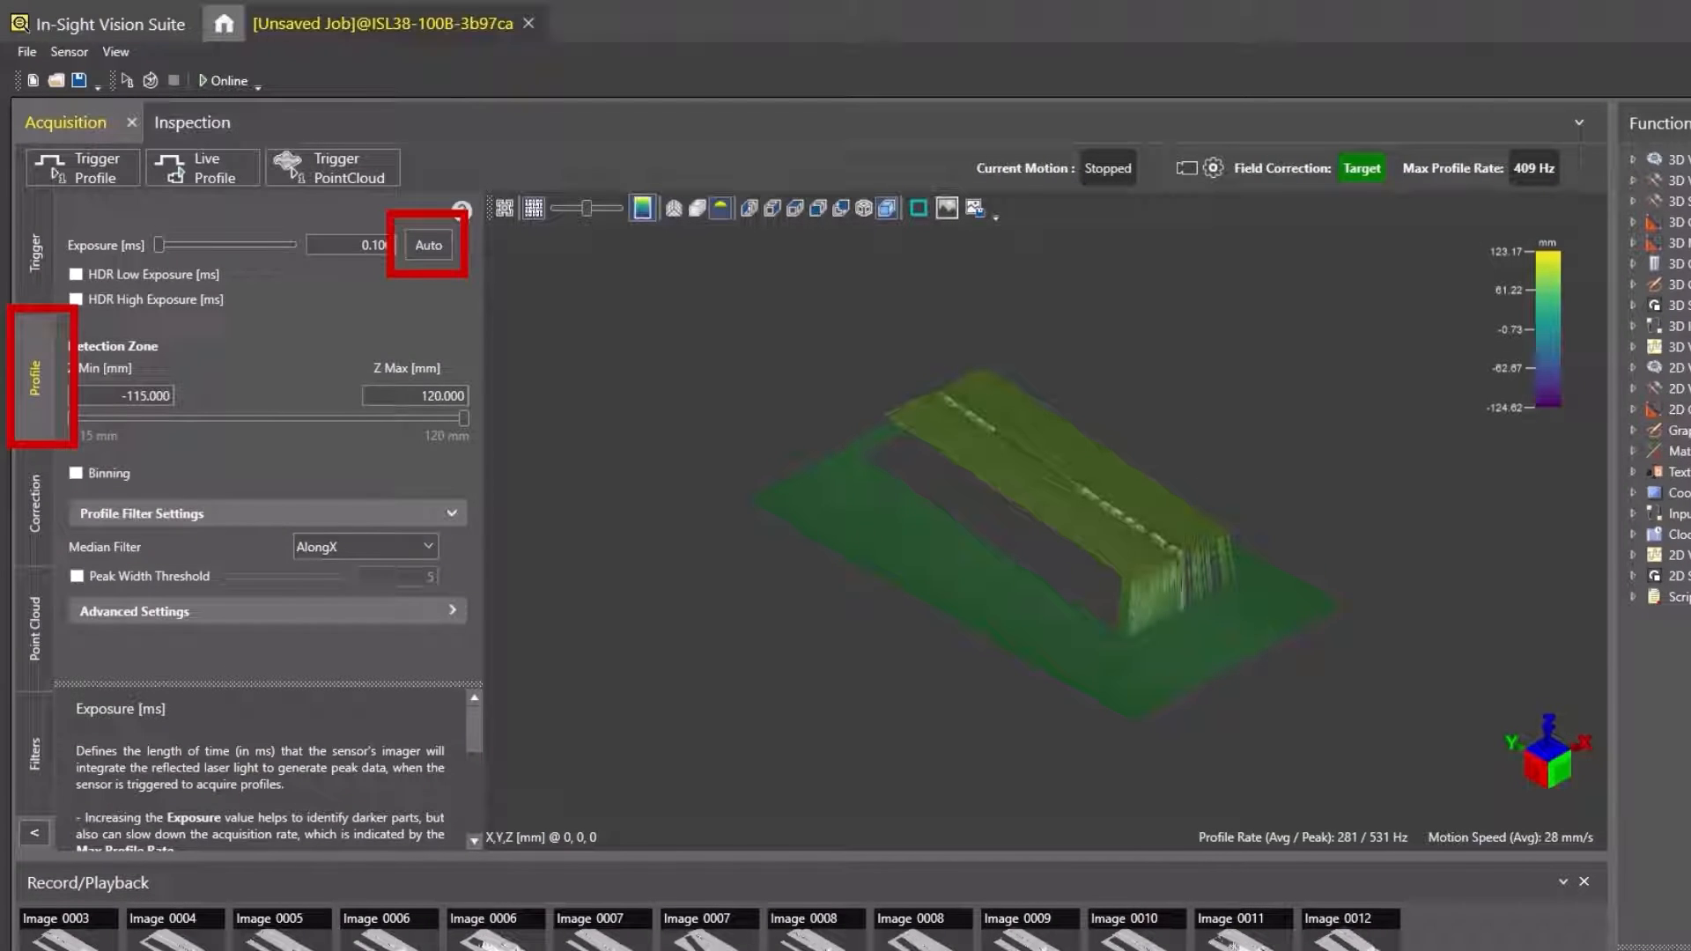
Auto-set exposure to 0.073 ms and narrow the detection zone to about 53–77 mm around the live profile
{"action": "left_click", "coordinate": [428, 245]}
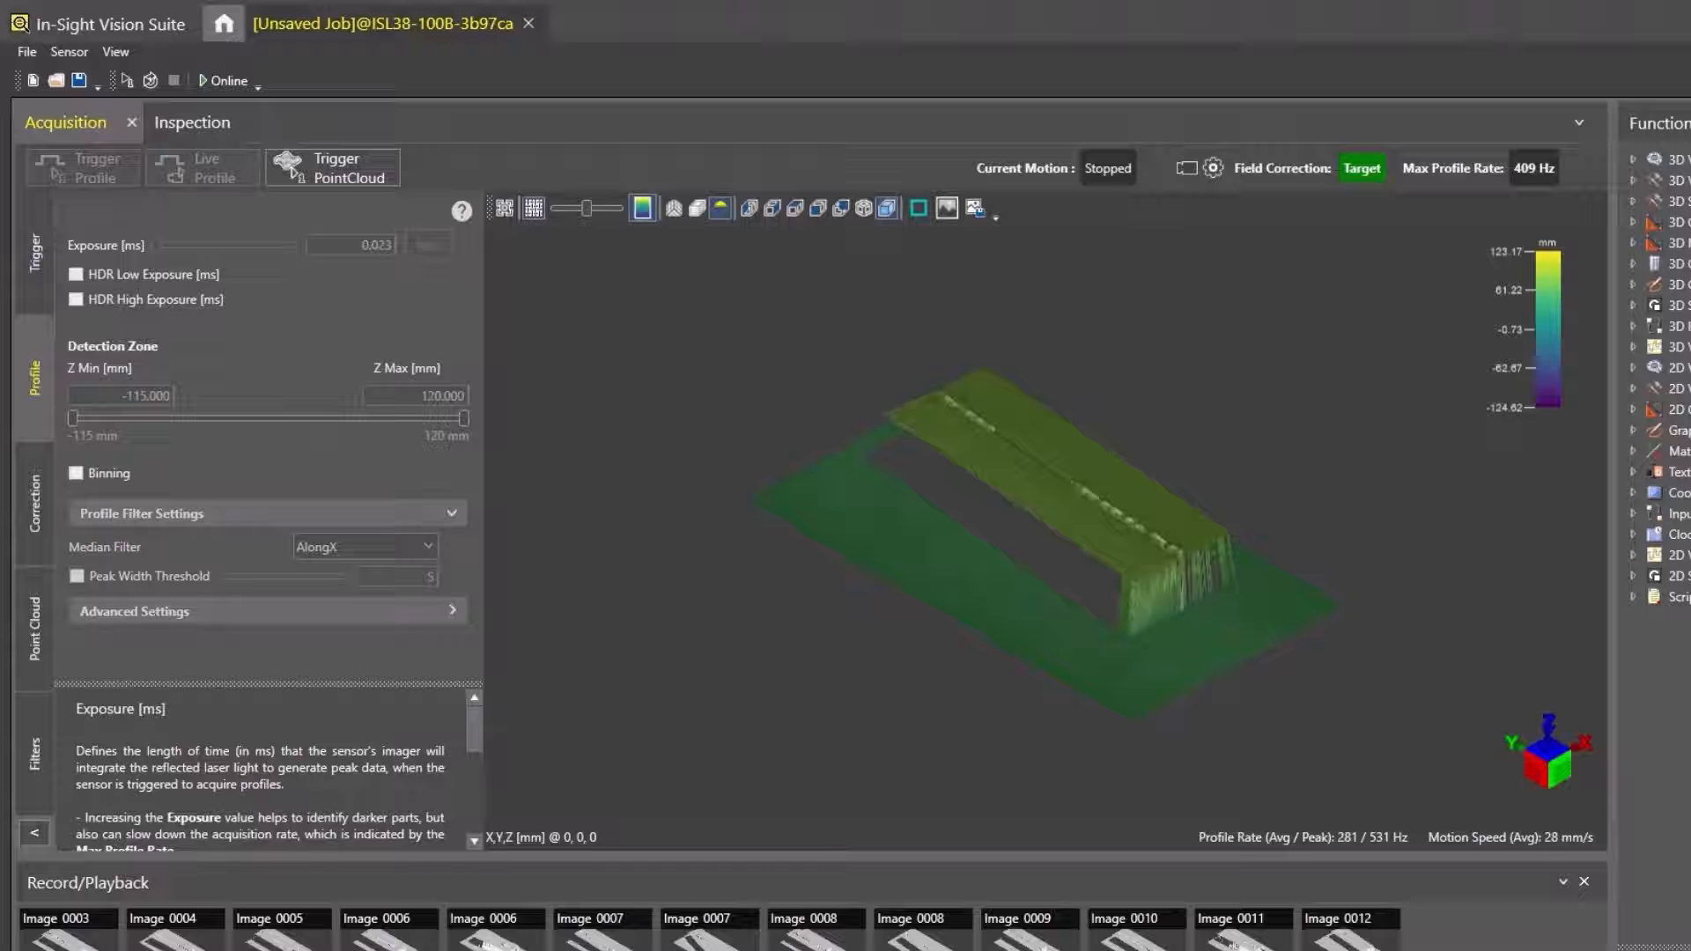
{"action": "left_click", "coordinate": [83, 167]}
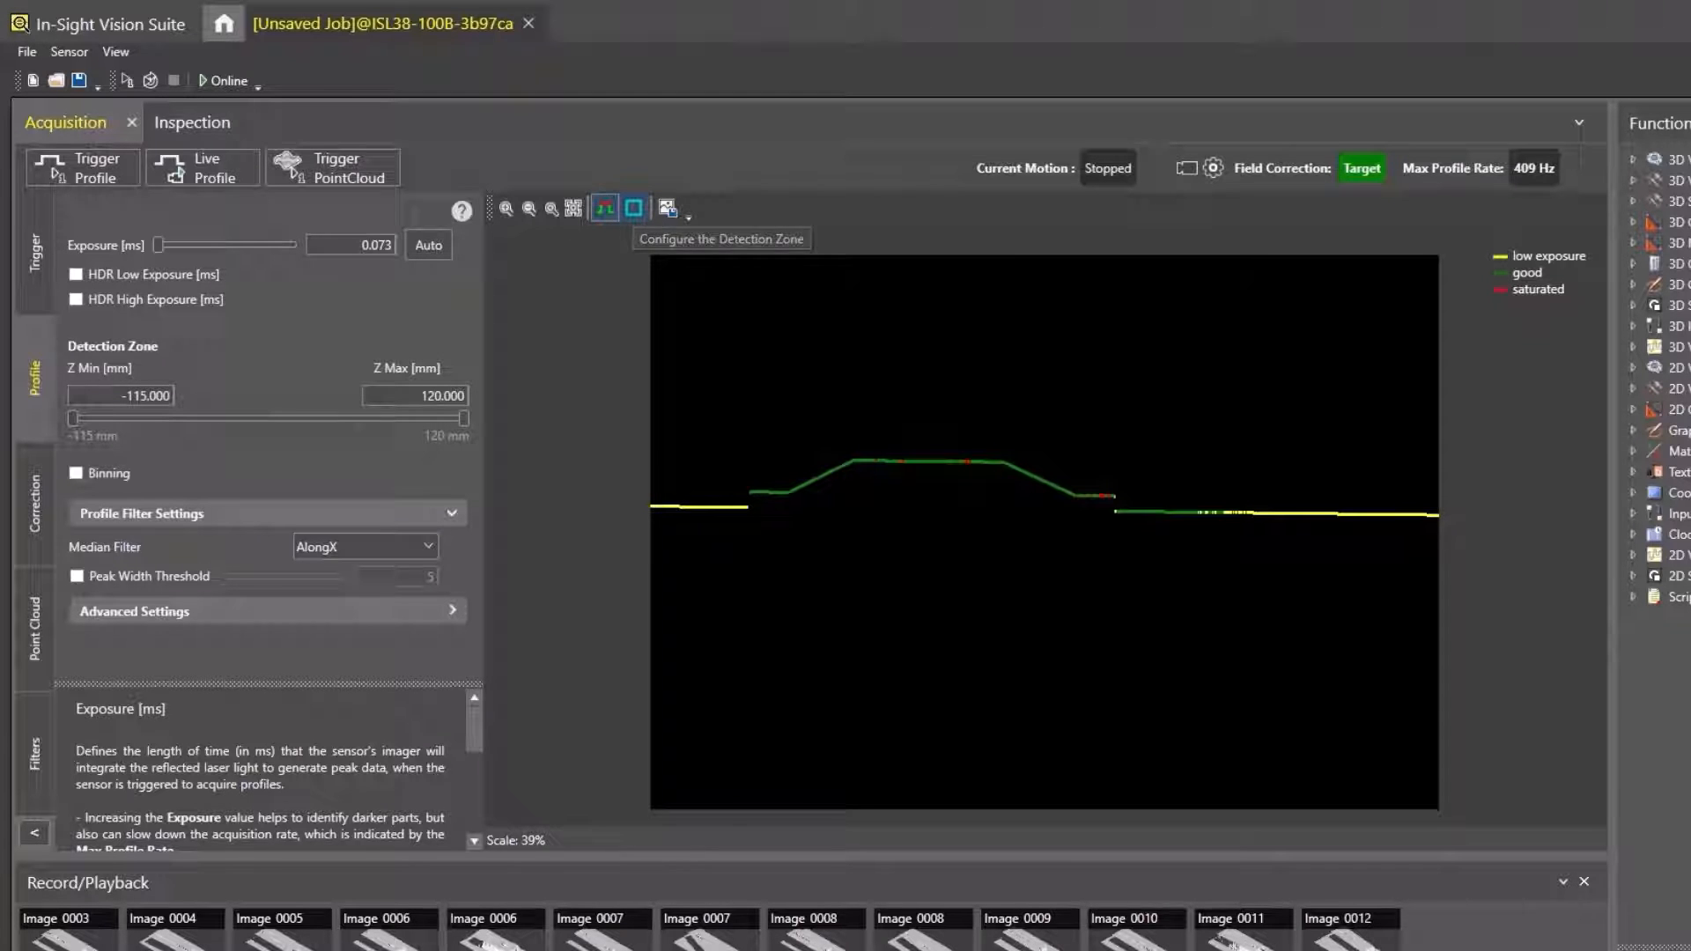
{"action": "left_click", "coordinate": [634, 208]}
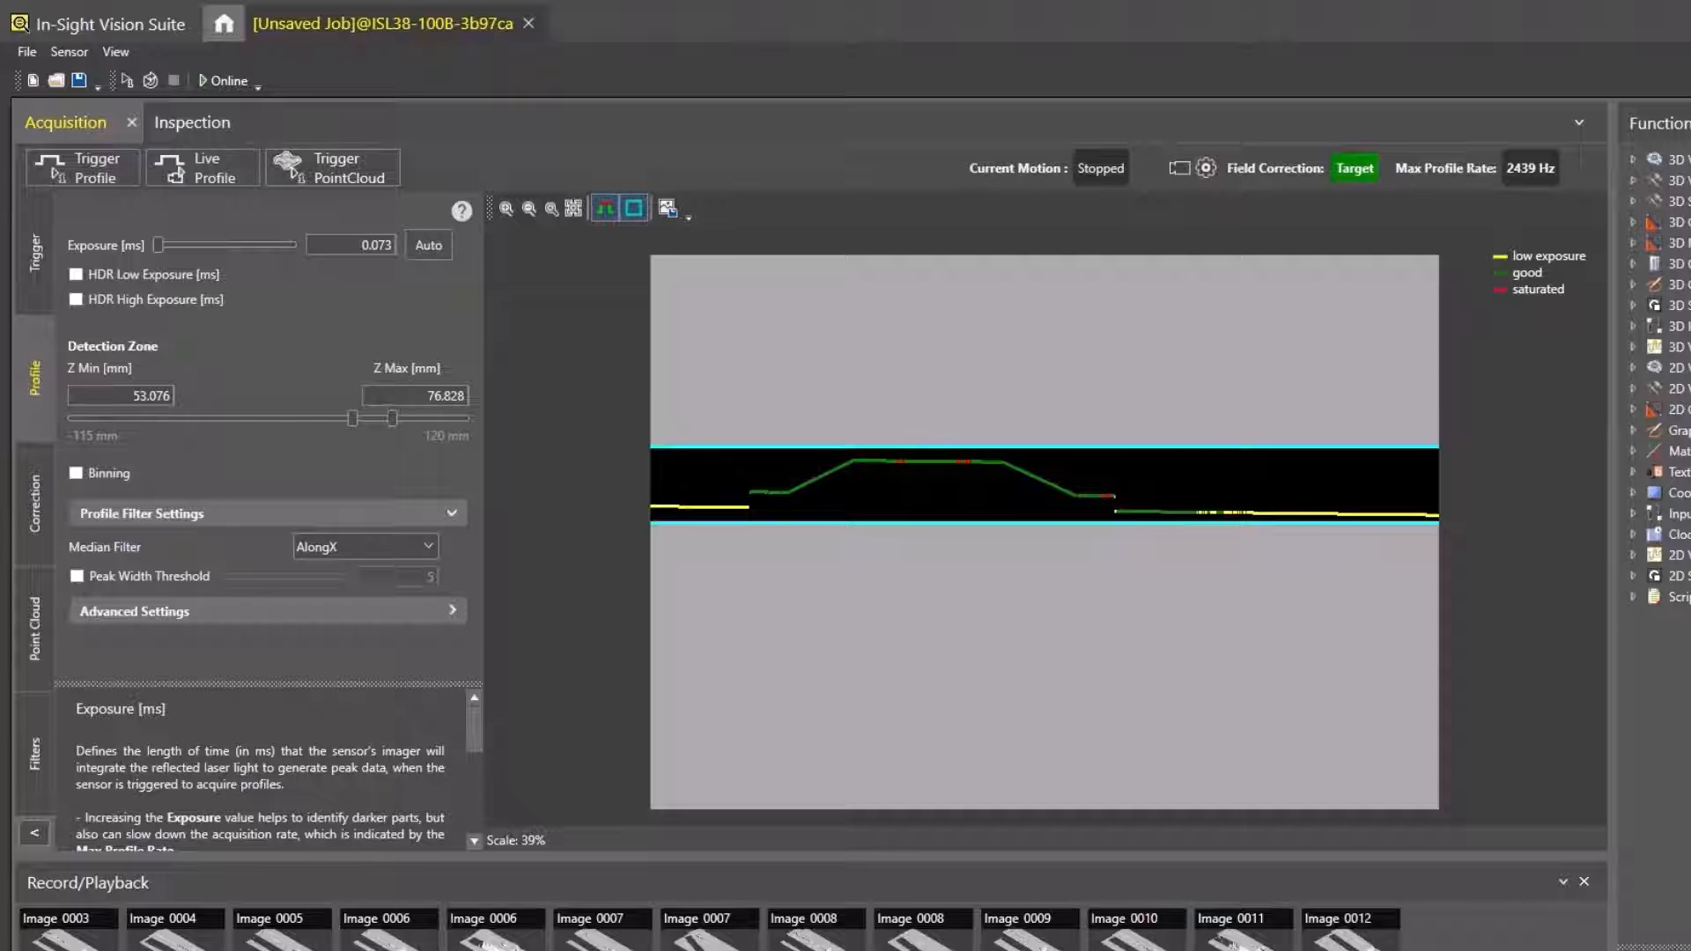
Configure Target Correction with the TS20 20 mm target and a 5 s estimated scan time, then start the scan
{"action": "left_click", "coordinate": [32, 503]}
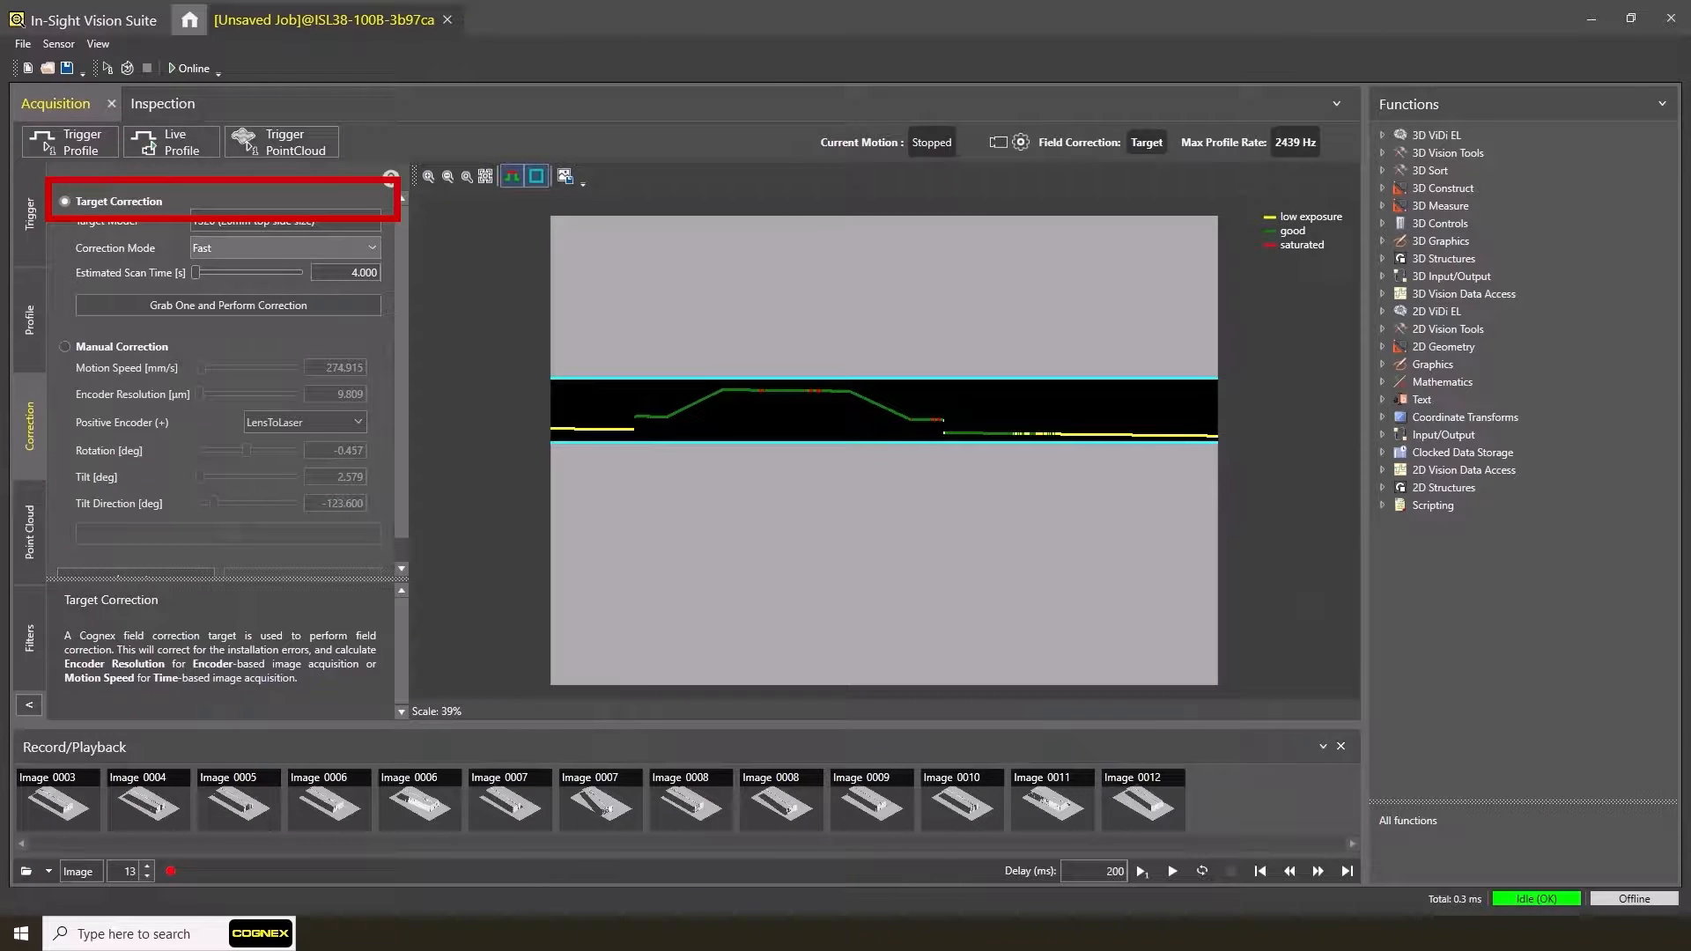
{"action": "left_click", "coordinate": [377, 222]}
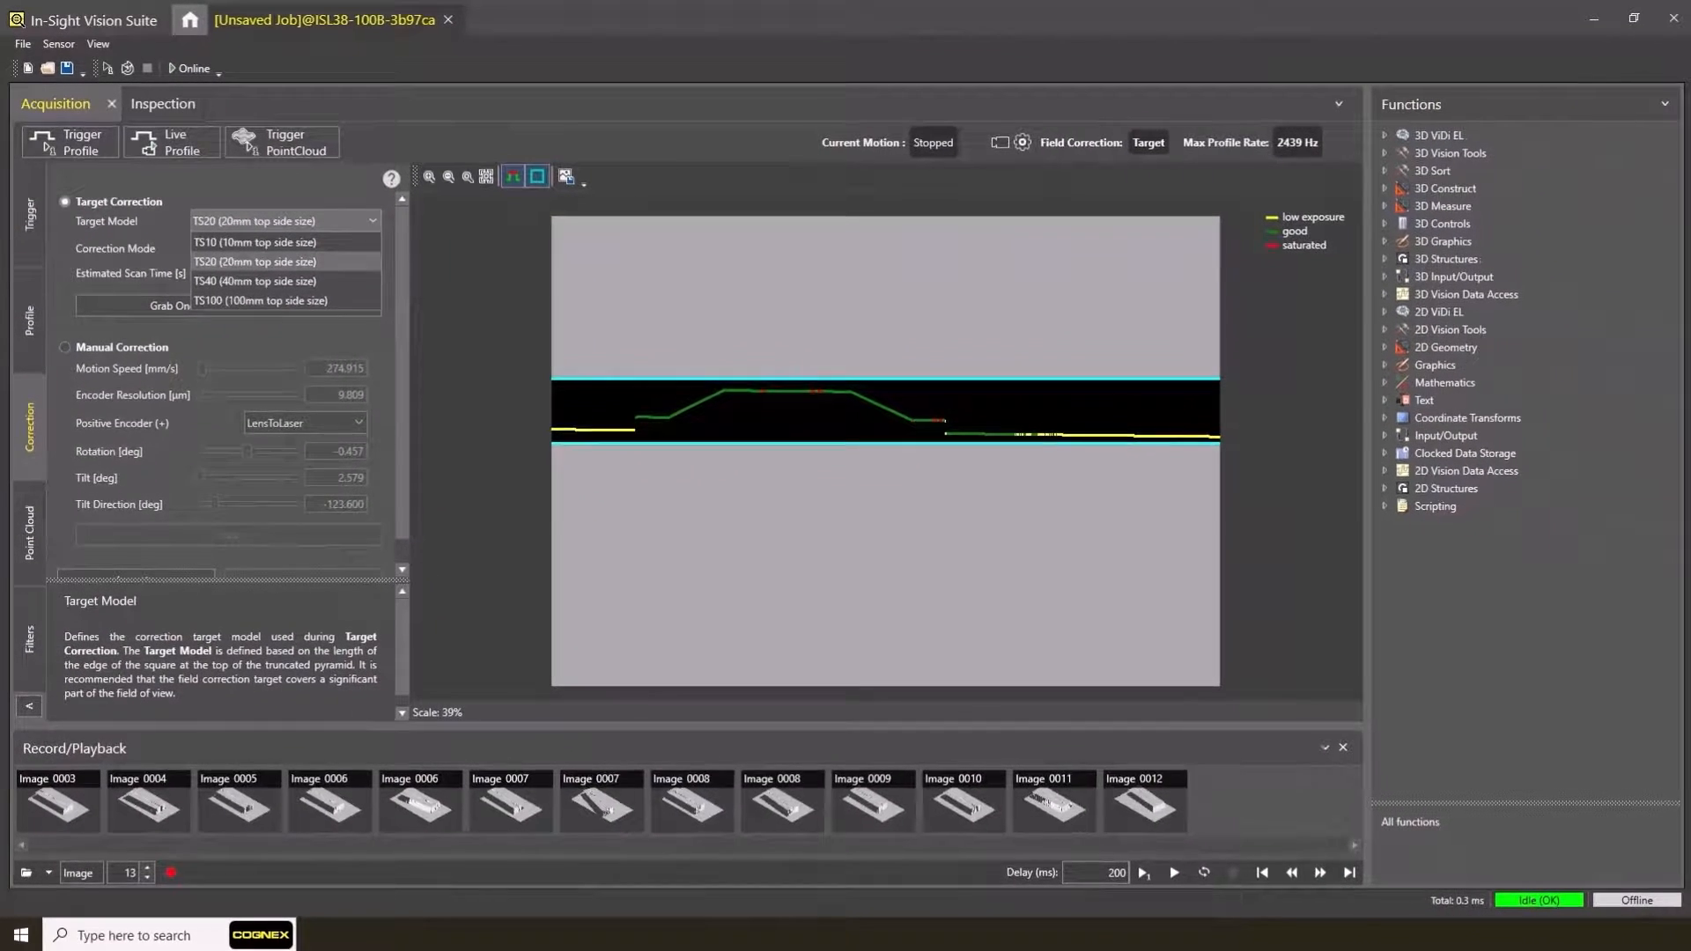
{"action": "left_click", "coordinate": [285, 248]}
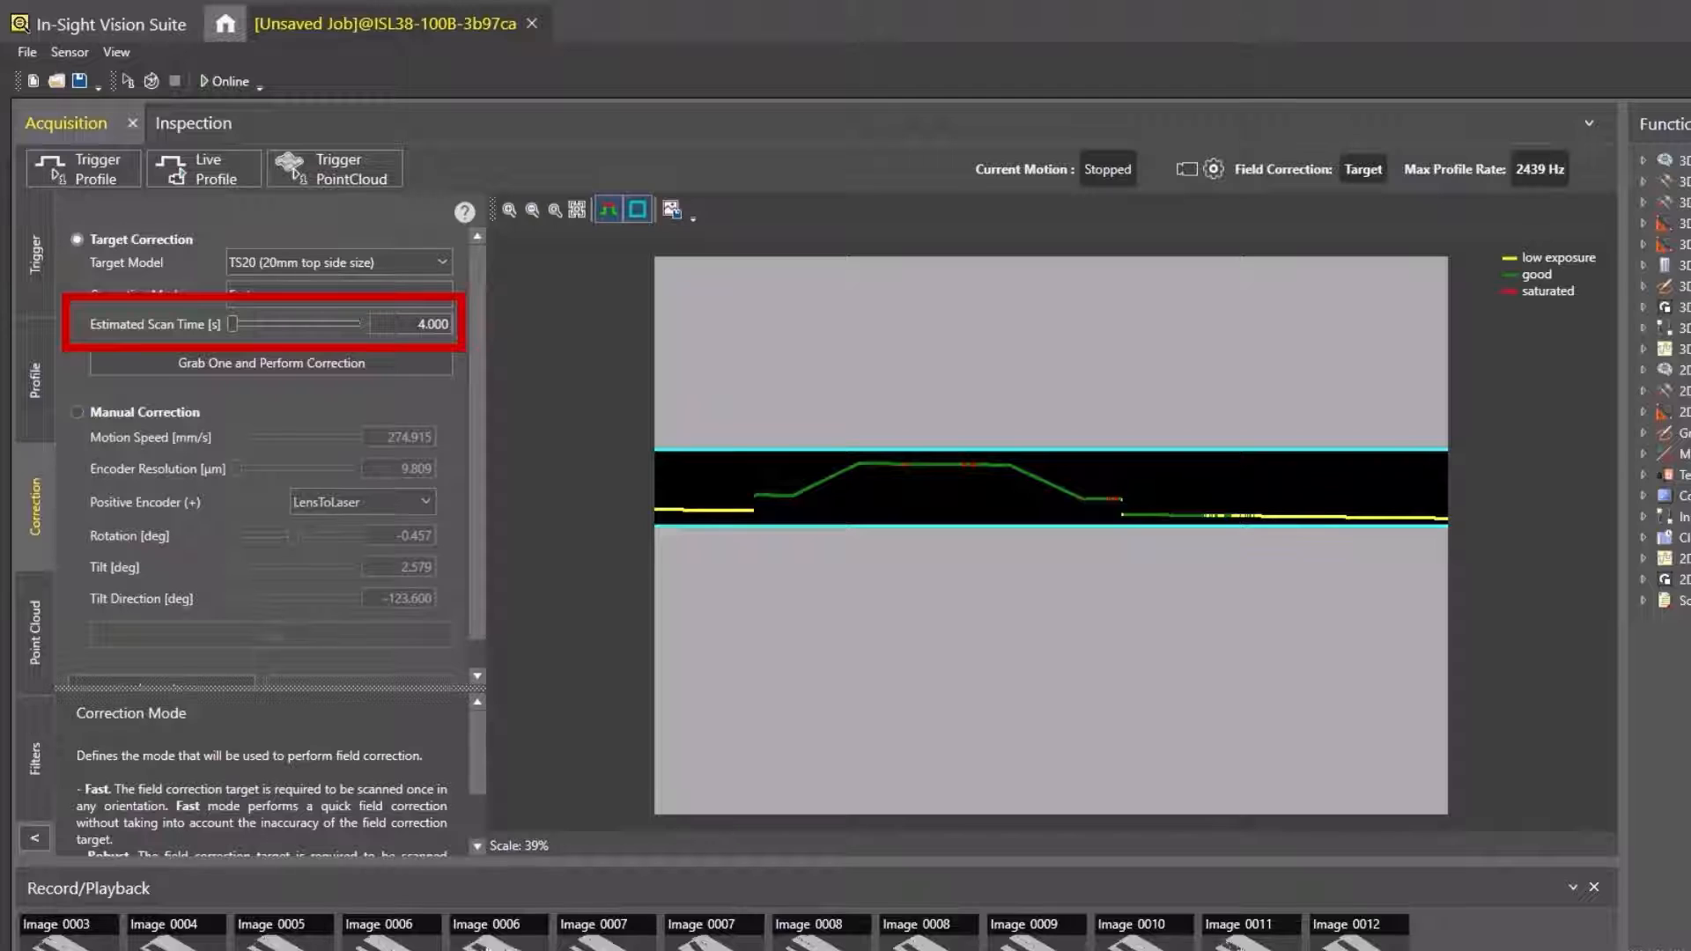
{"action": "left_click", "coordinate": [412, 324]}
{"action": "type", "text": "5.000"}
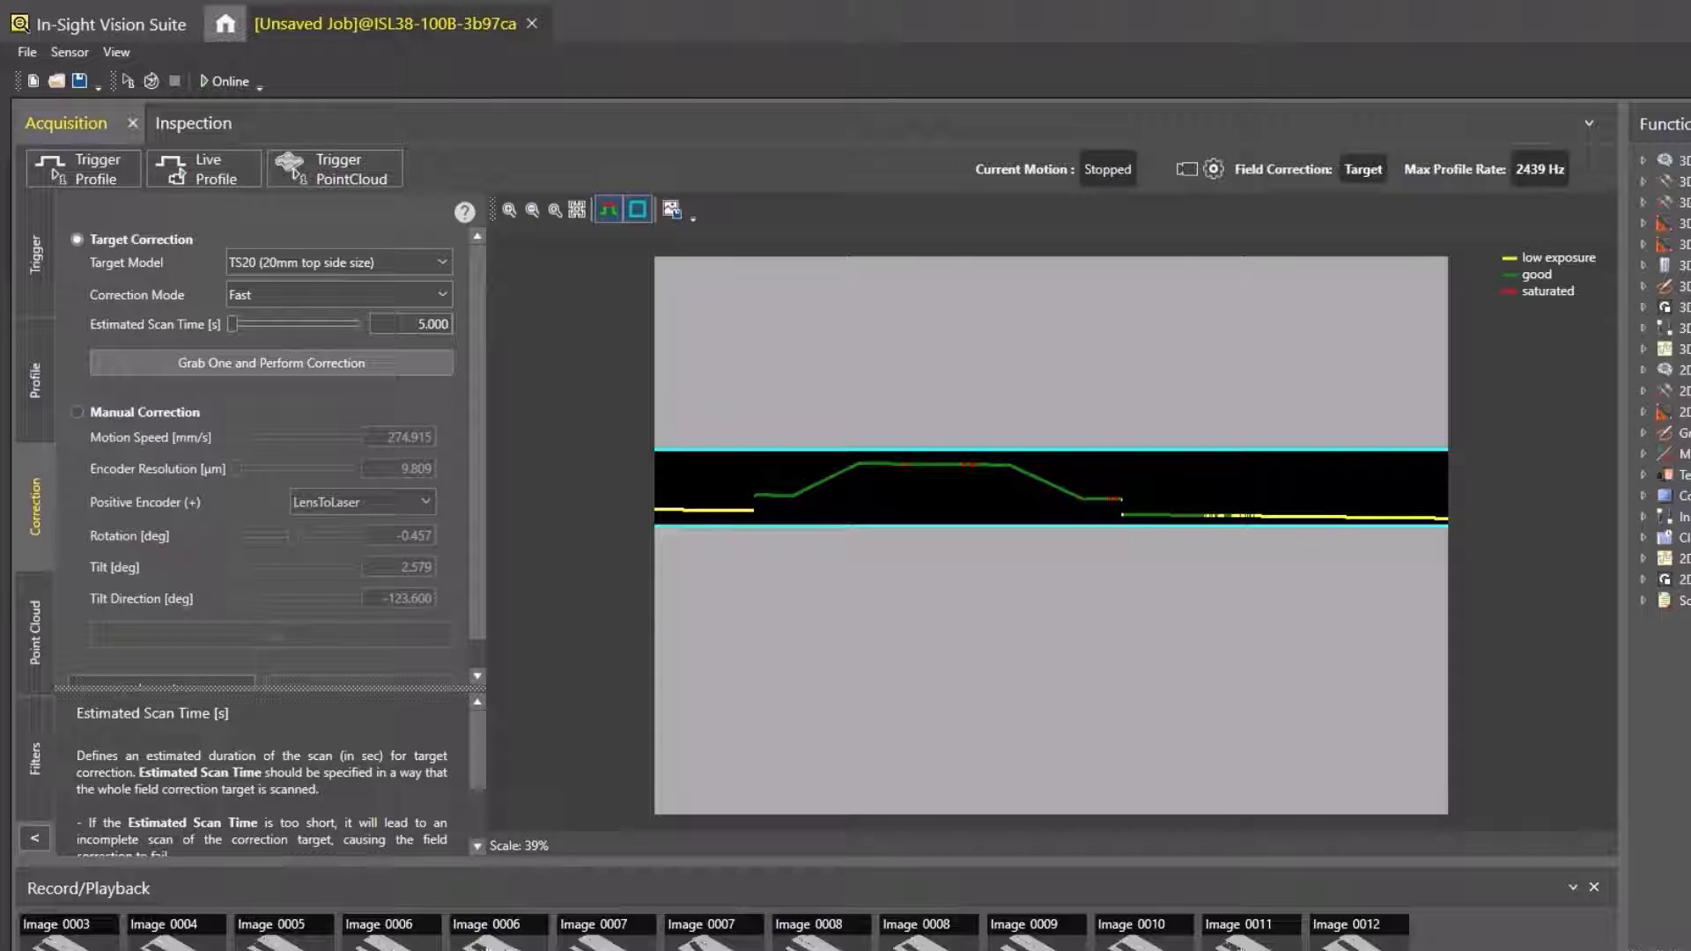
{"action": "left_click", "coordinate": [335, 169]}
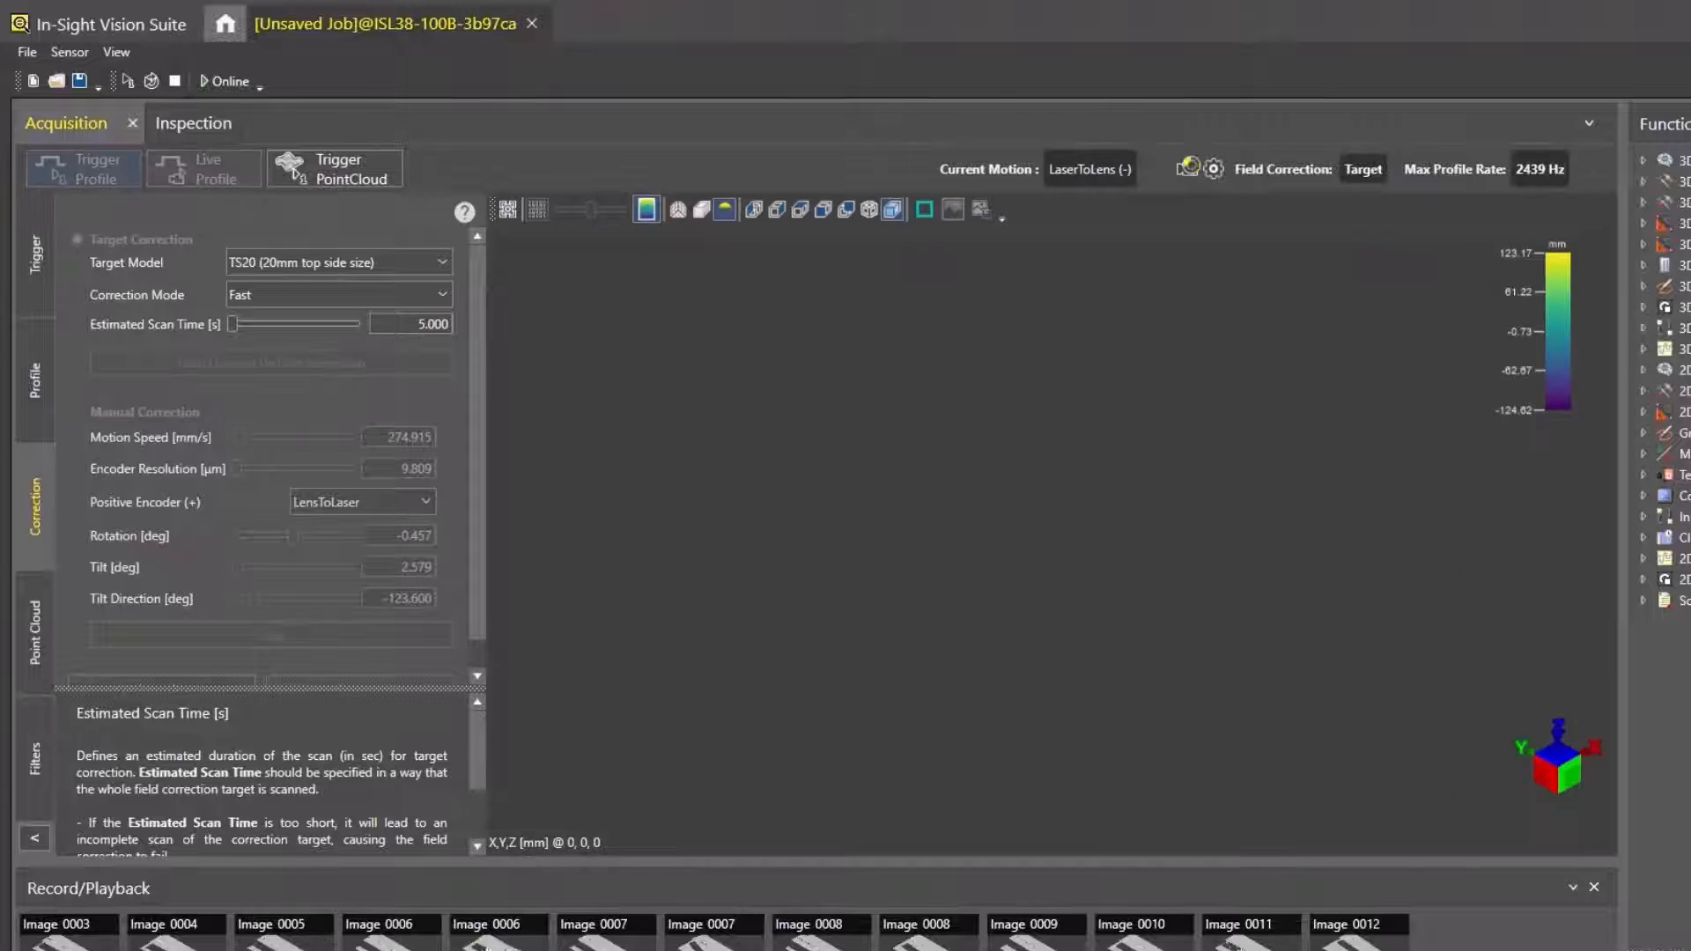
Grab one scan of the pyramid target and perform field correction, locking it at 0.1308 mm RMS
{"action": "left_click", "coordinate": [334, 169]}
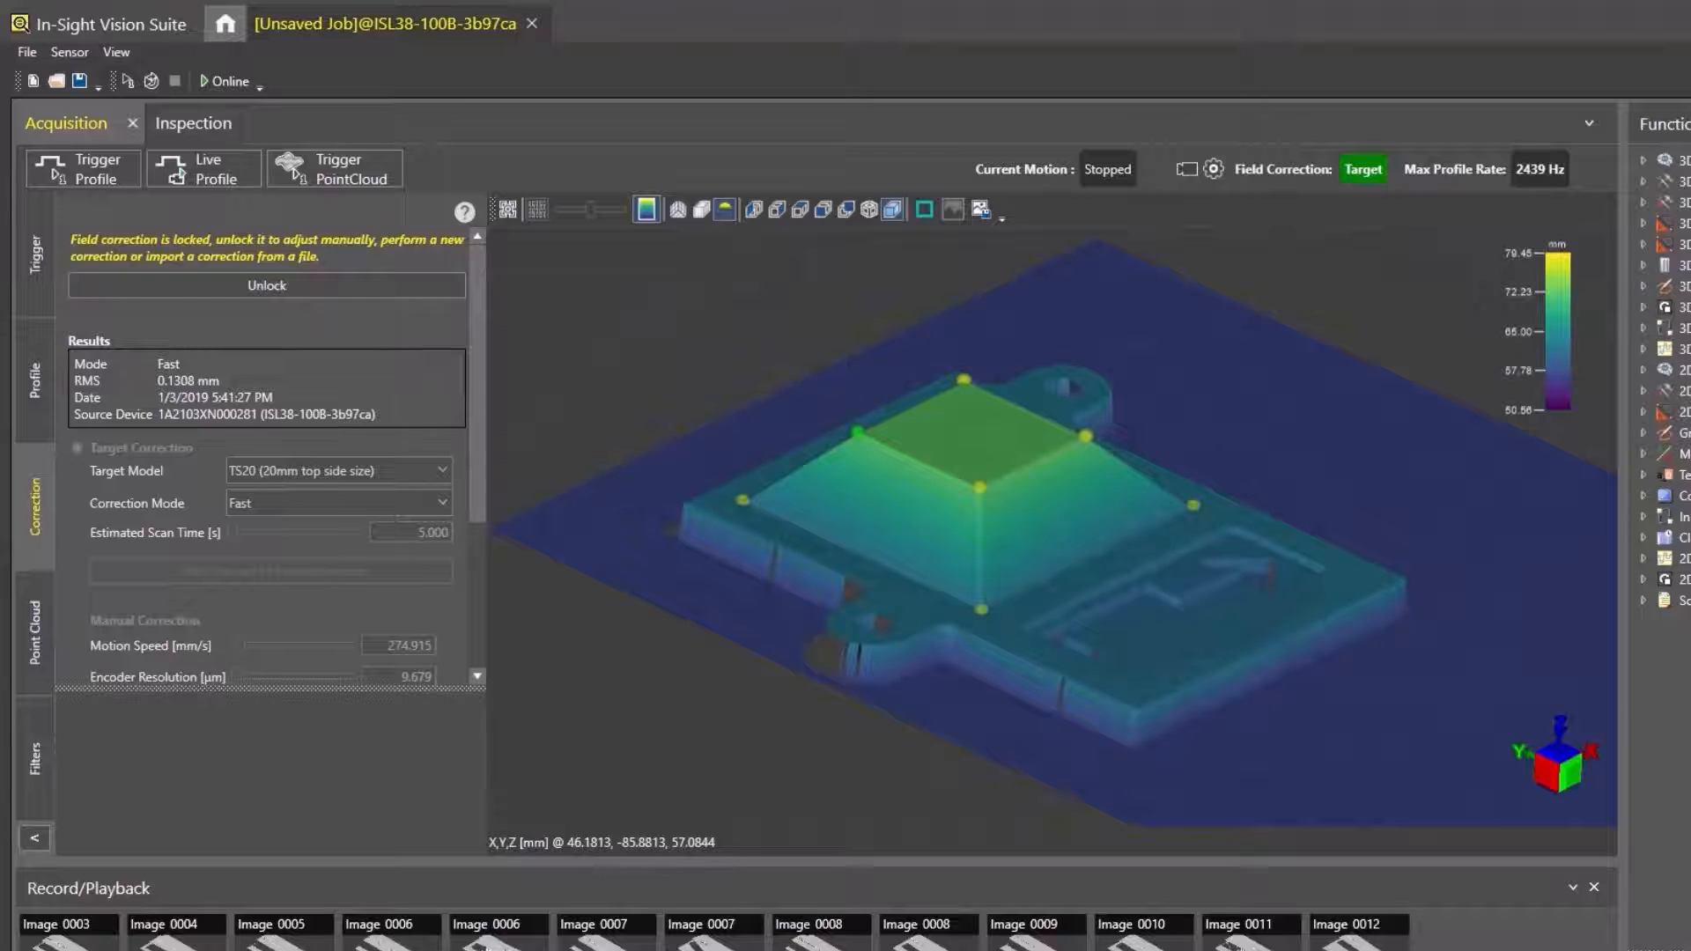
{"action": "left_click", "coordinate": [34, 382]}
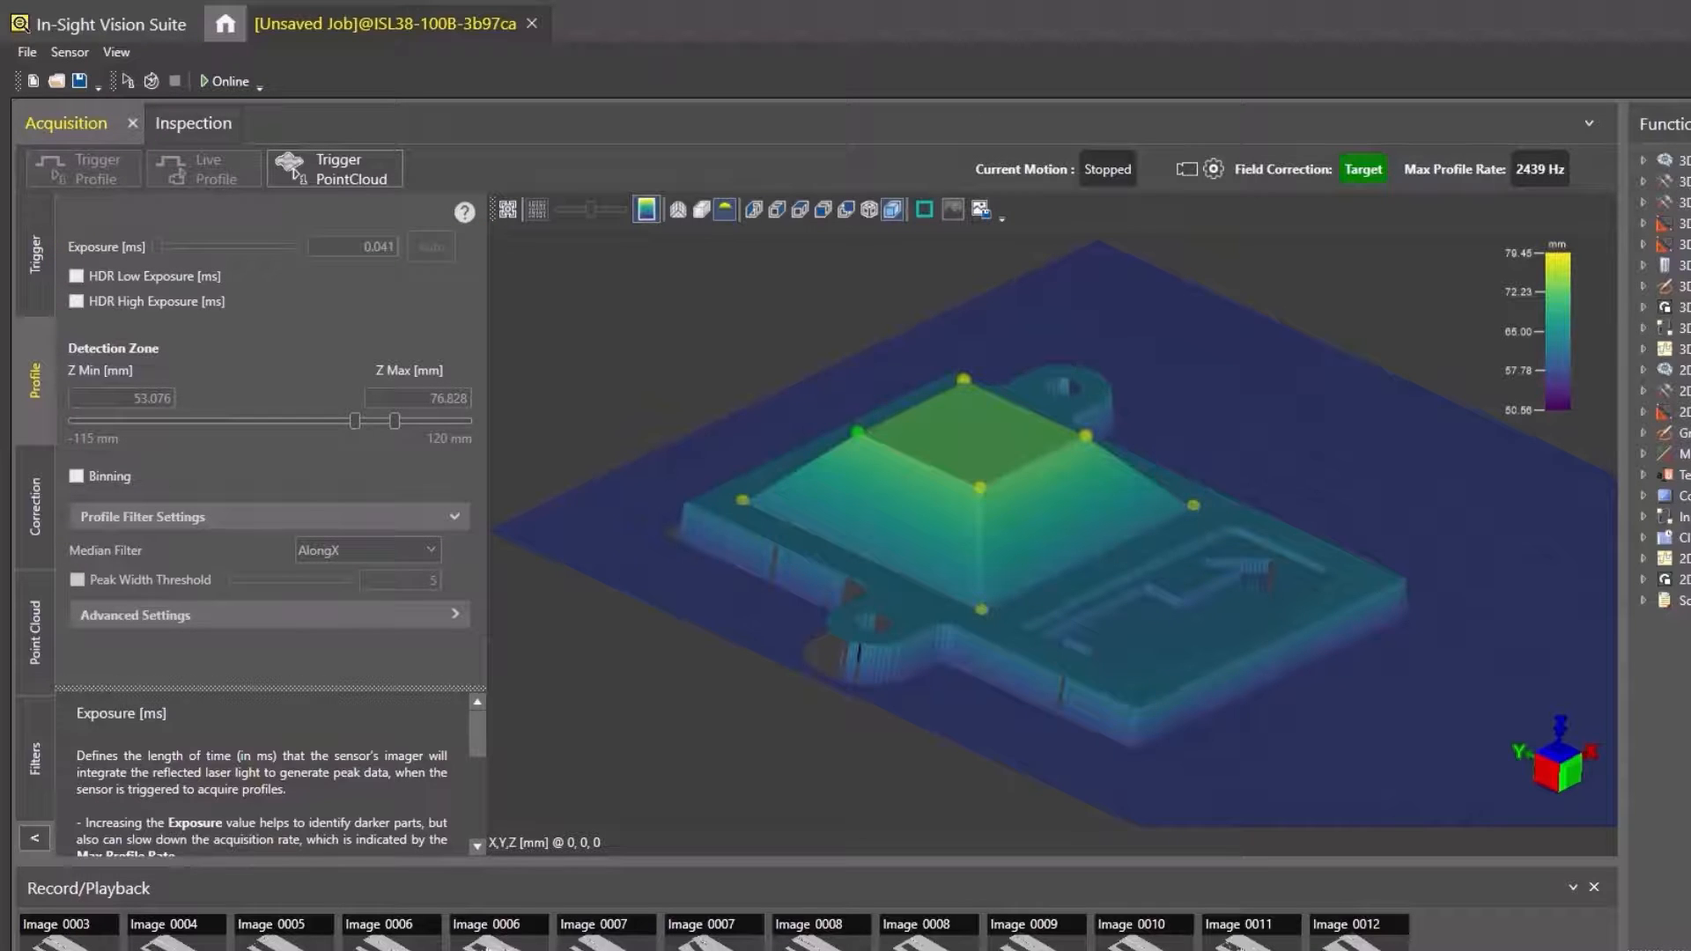
Raise the detection zone Z Max to about 83.7 mm on the live profile, leaving scan length at 130 mm
{"action": "left_click", "coordinate": [83, 169]}
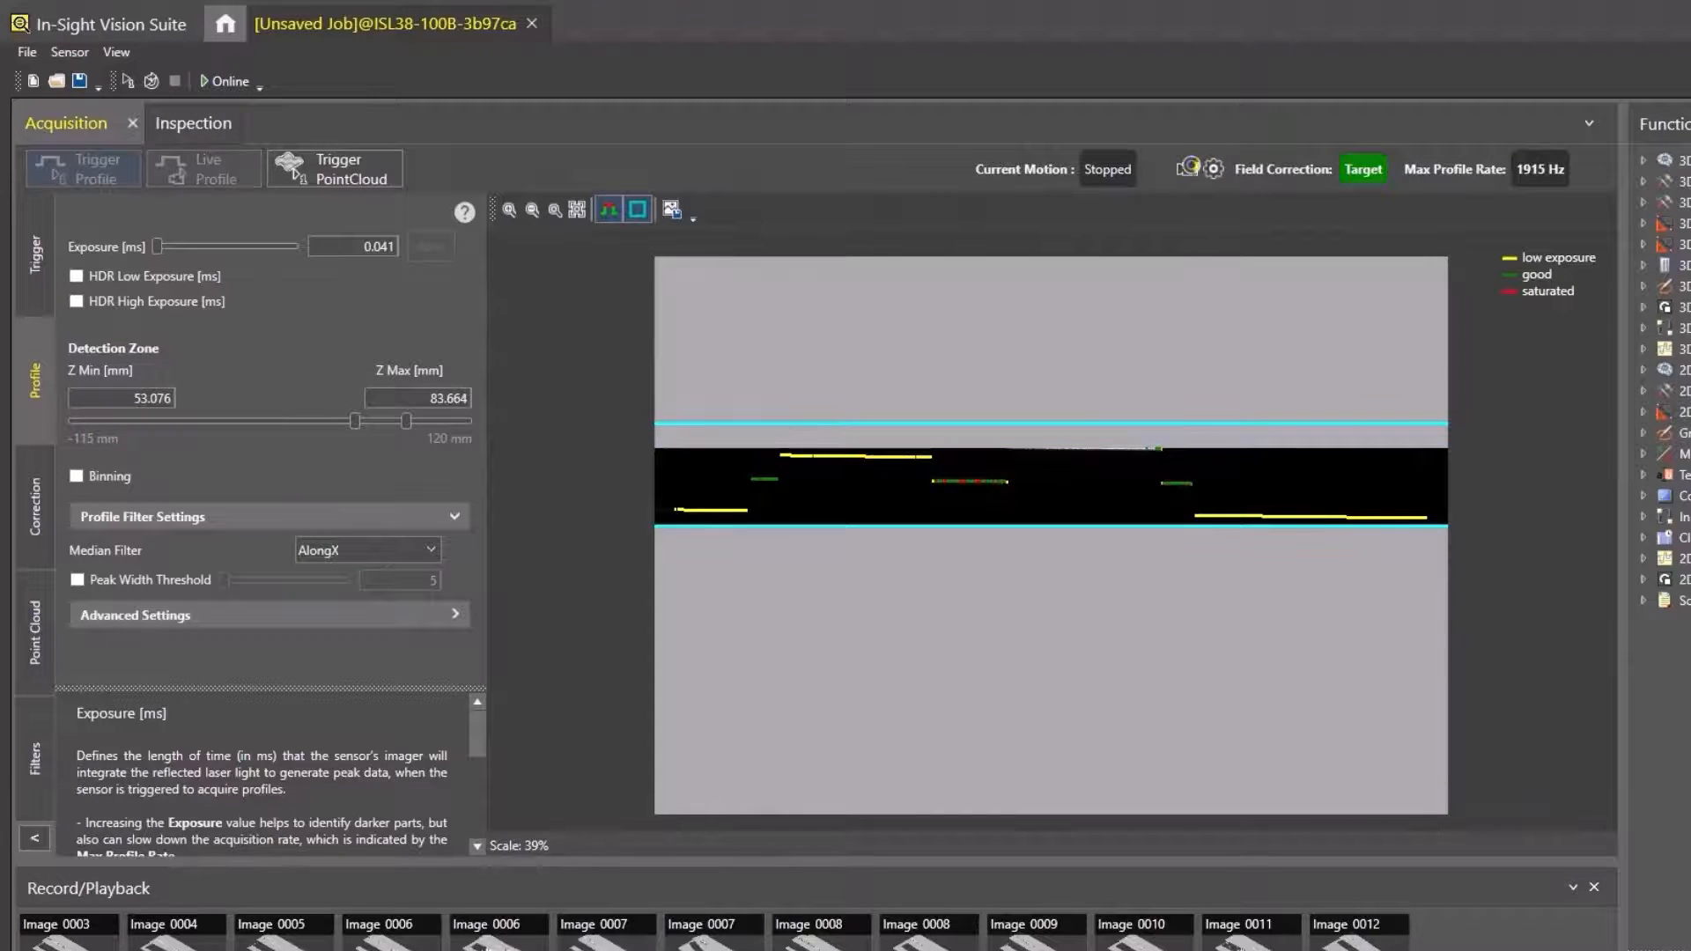
{"action": "left_click", "coordinate": [36, 631]}
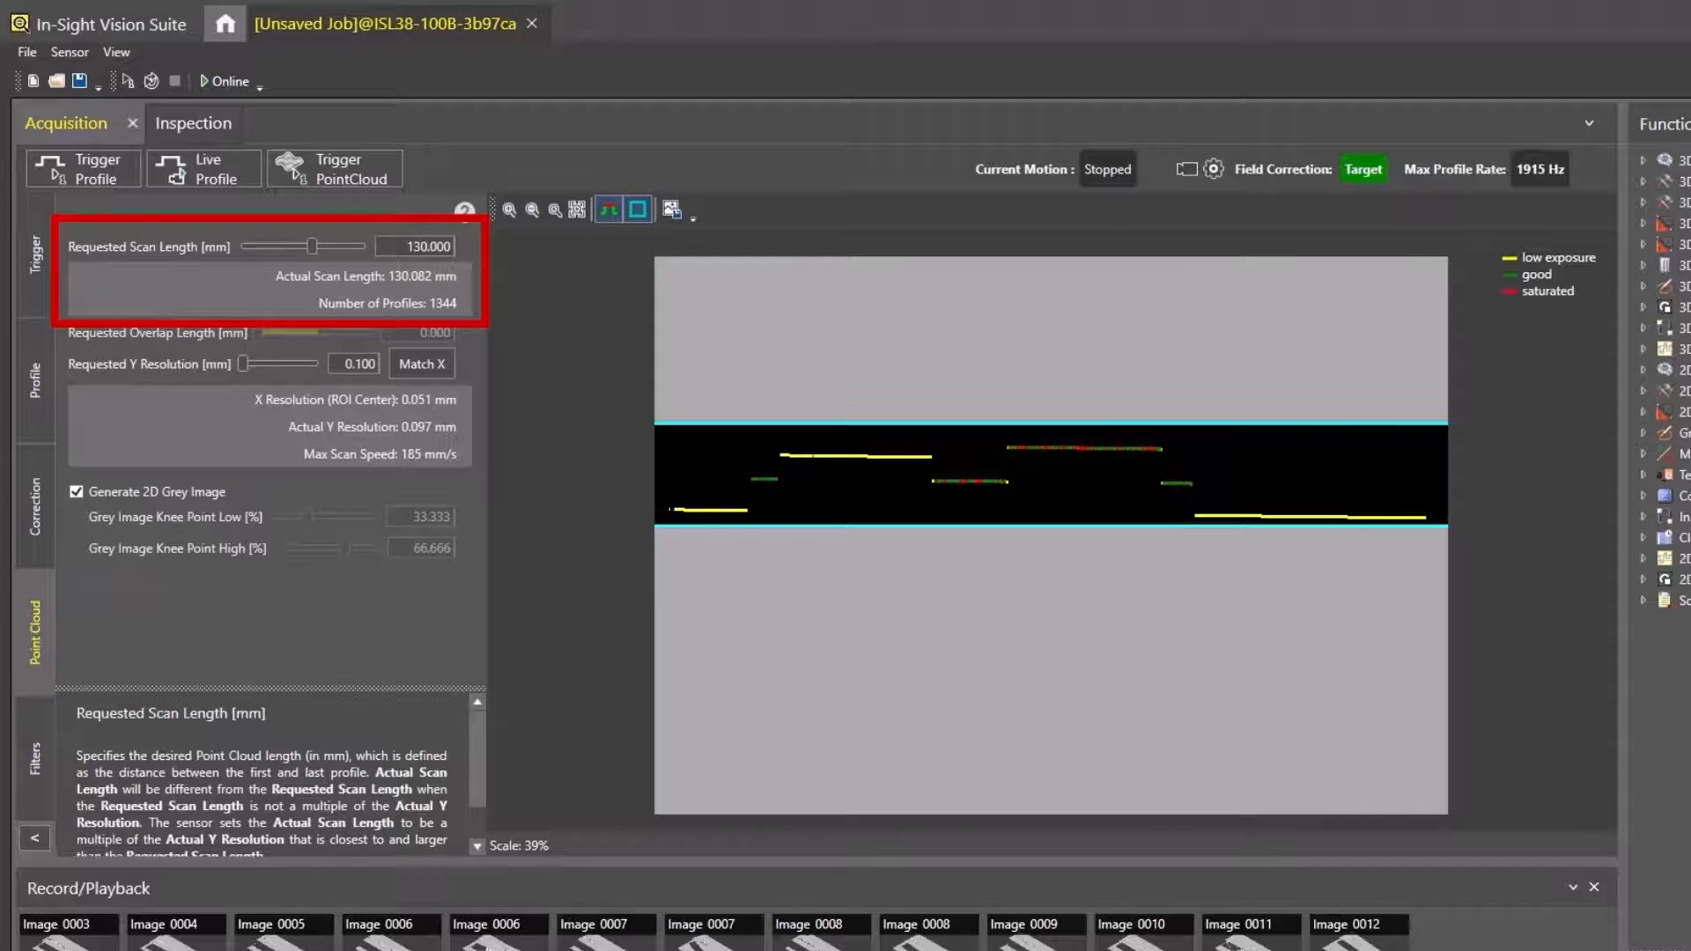
Set Requested Scan Length to 150 mm and Requested Y Resolution to 0.5 mm
{"action": "triple_click", "coordinate": [415, 247]}
{"action": "type", "text": "150.000"}
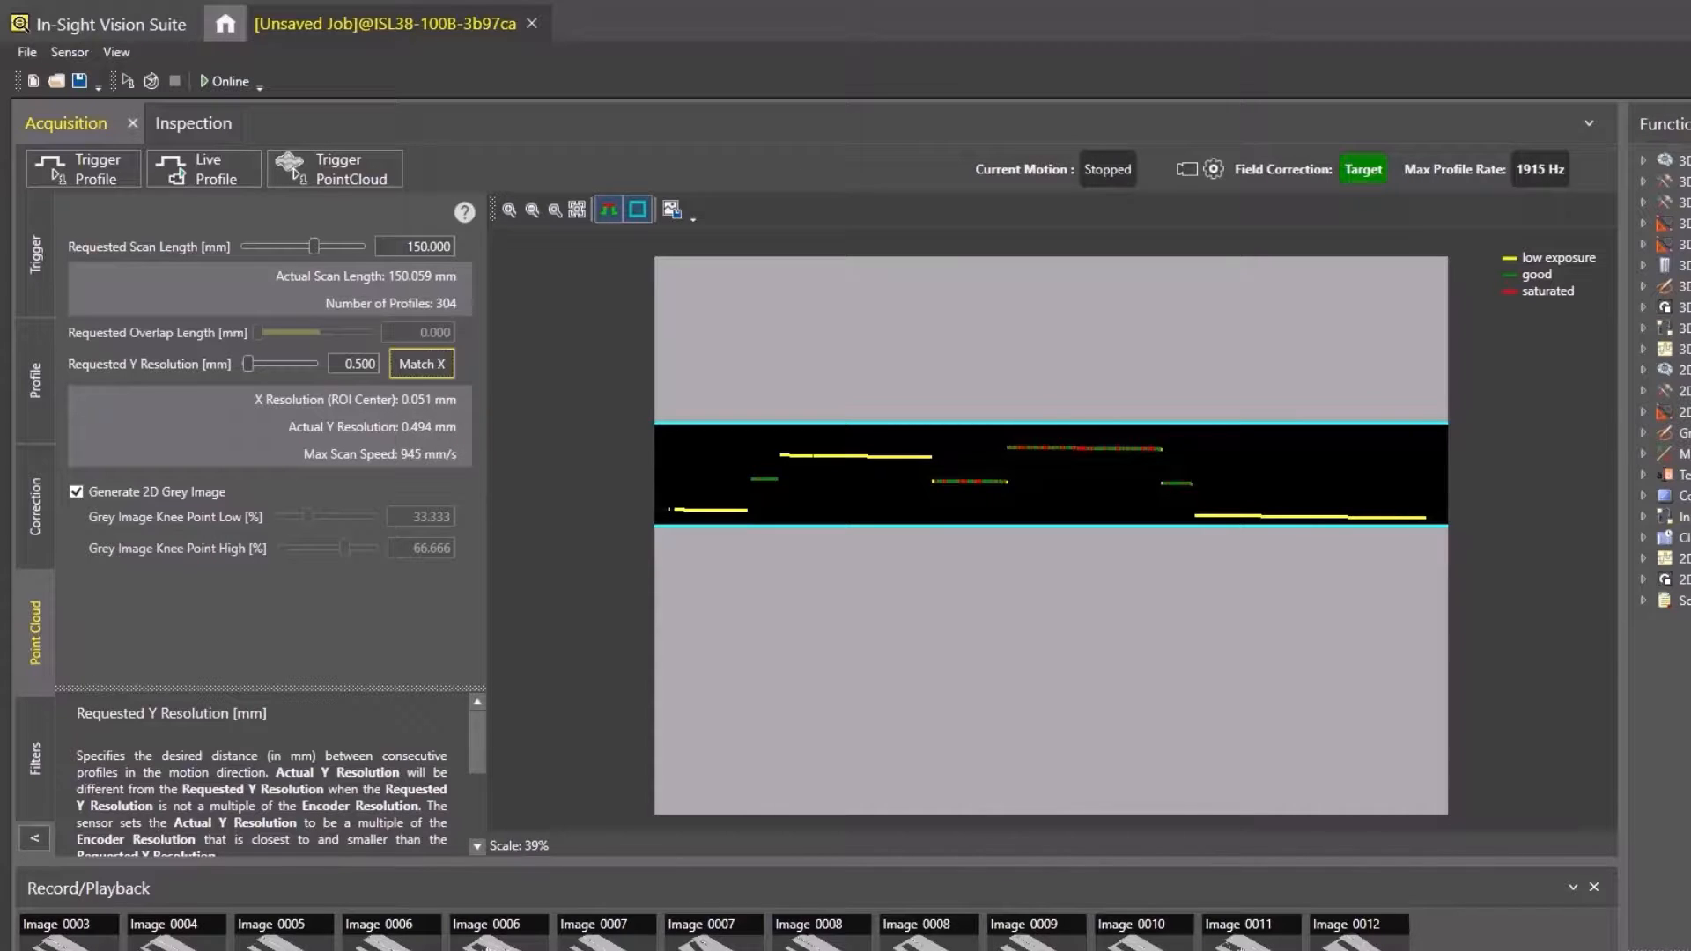
{"action": "left_click", "coordinate": [35, 755]}
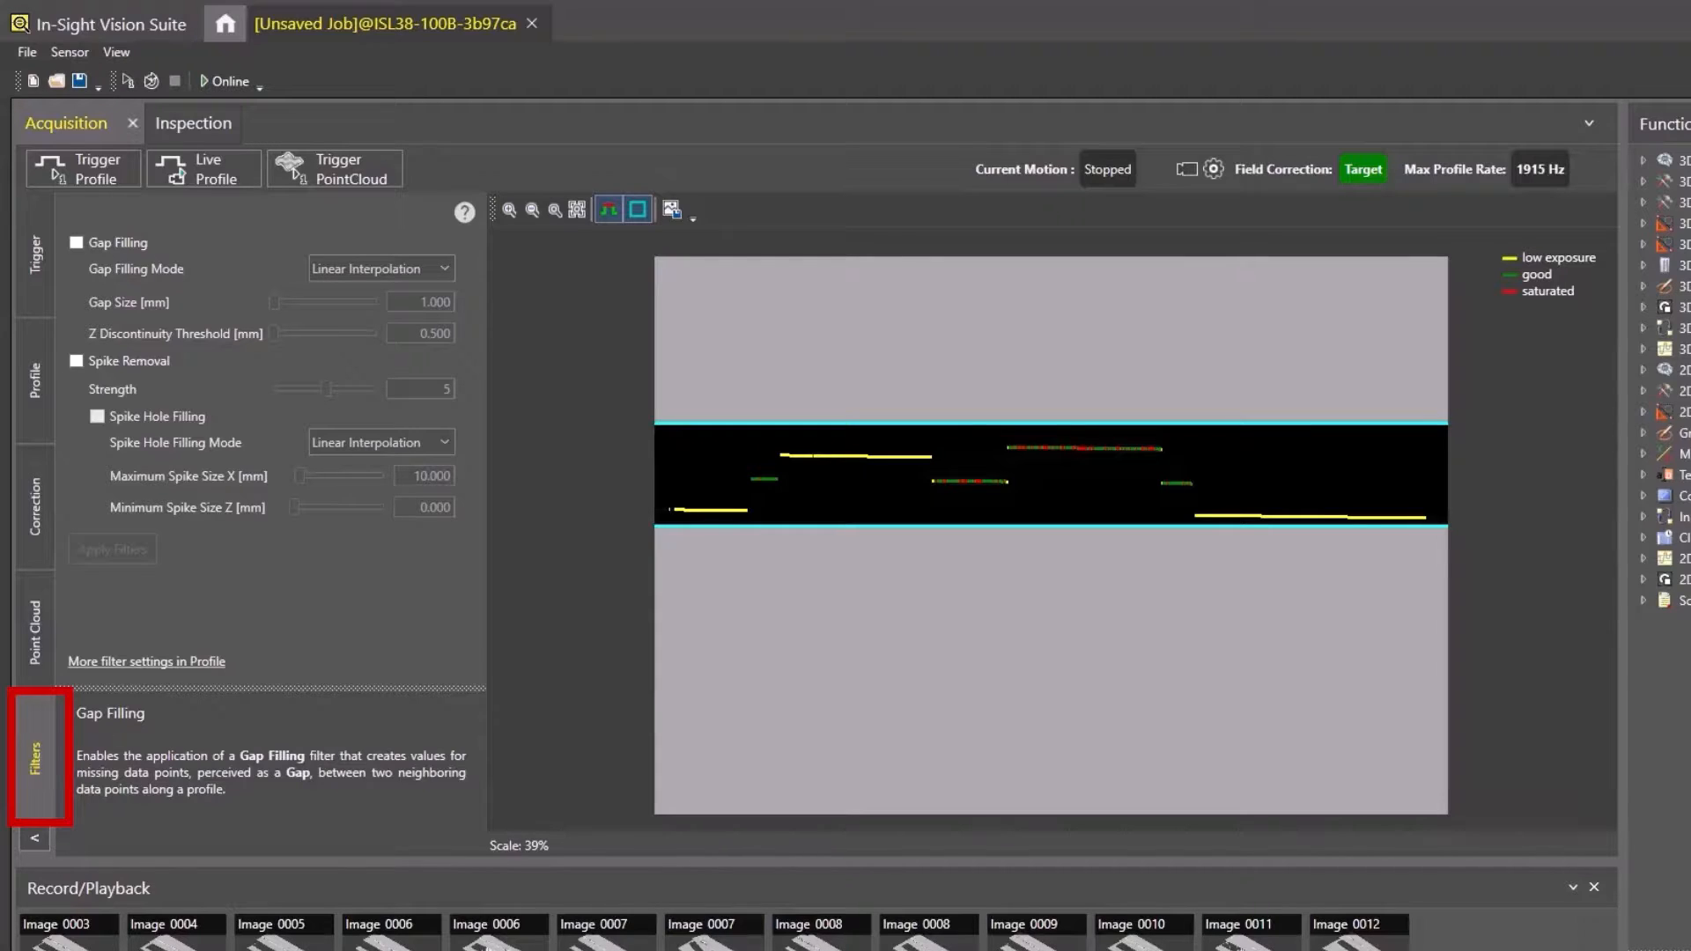
Enable Gap Filling, disable Spike Removal, and apply the filters to the part's point cloud
{"action": "left_click", "coordinate": [76, 243]}
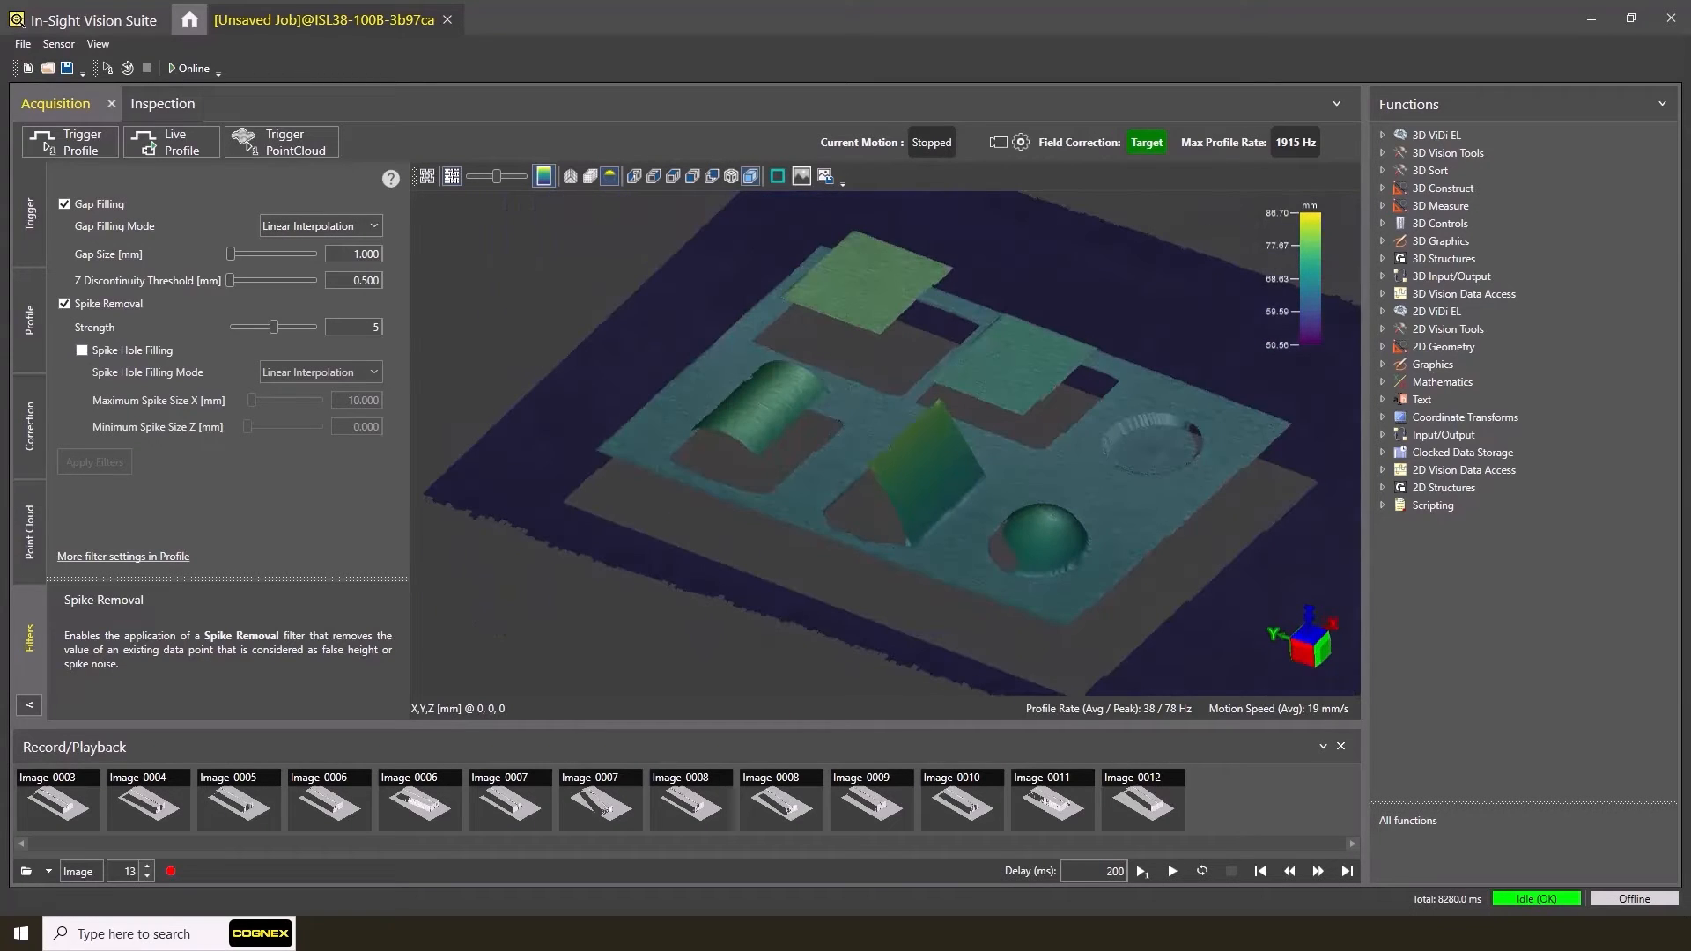
{"action": "left_click", "coordinate": [63, 303]}
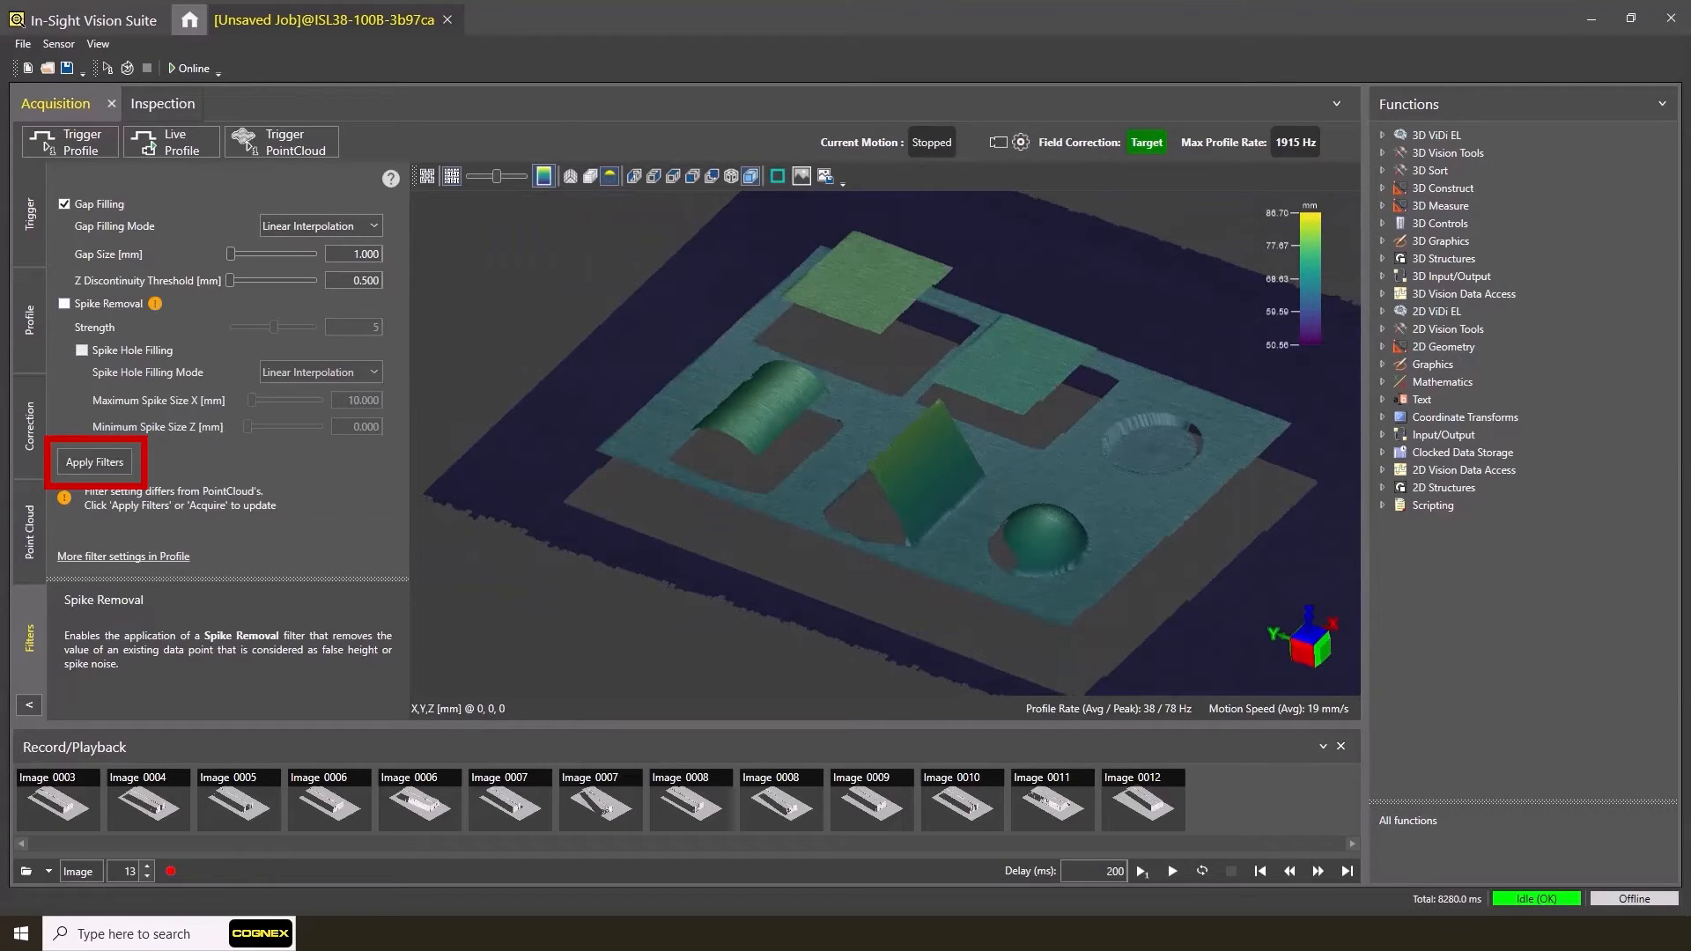
{"action": "left_click", "coordinate": [94, 462]}
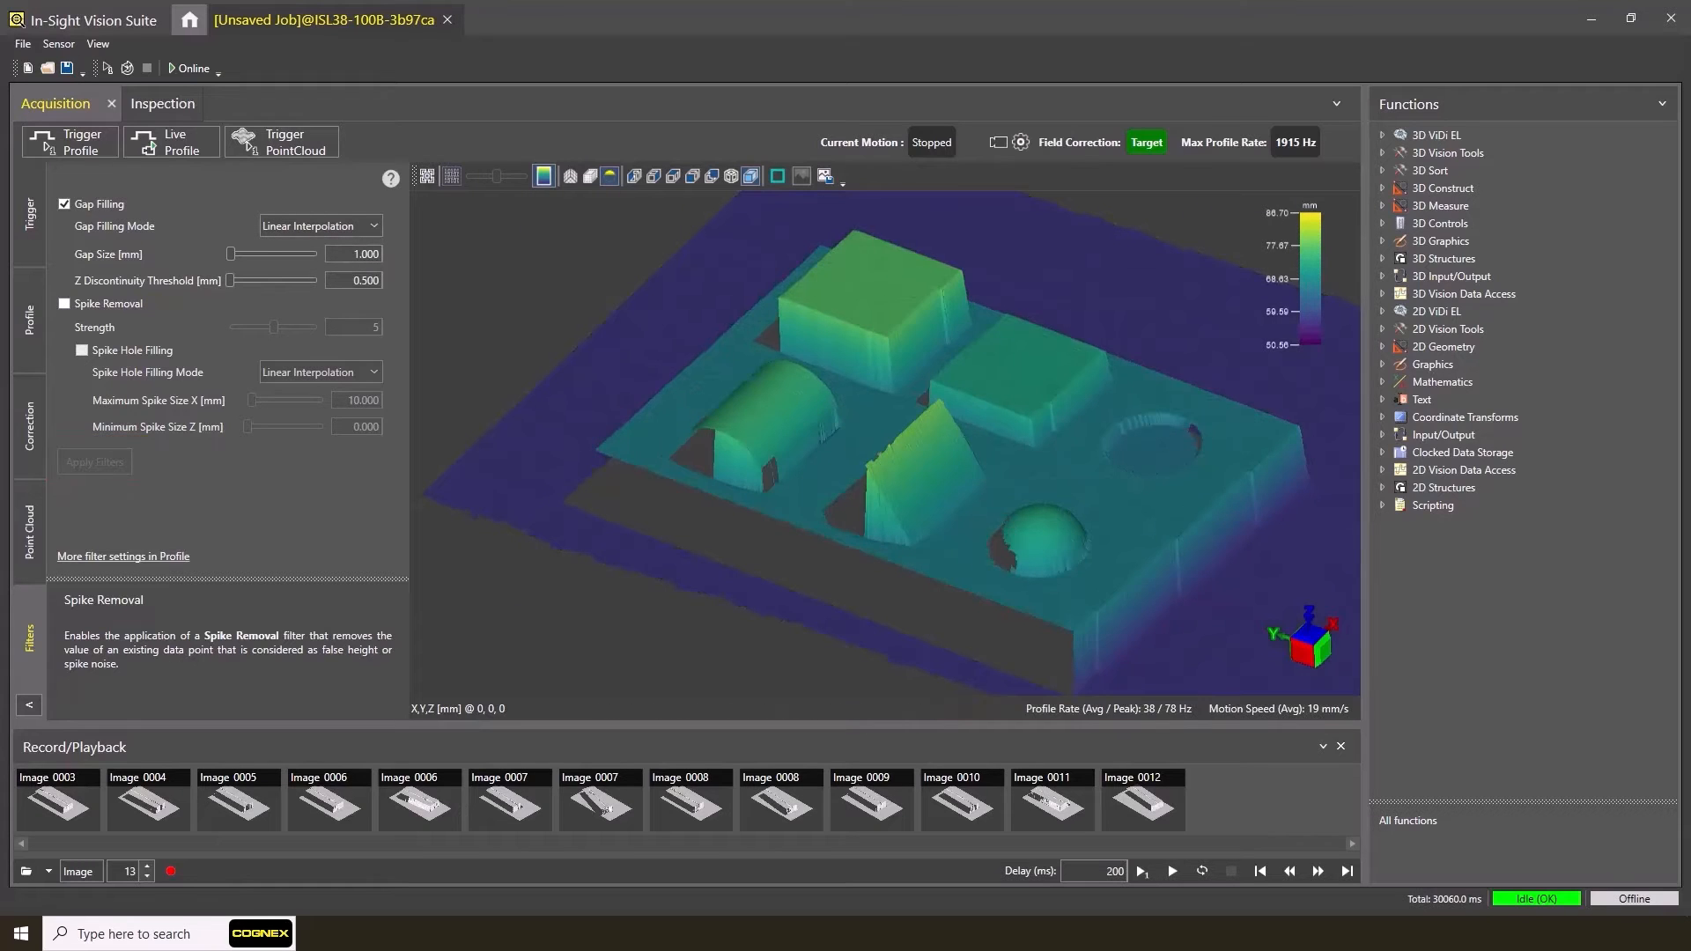